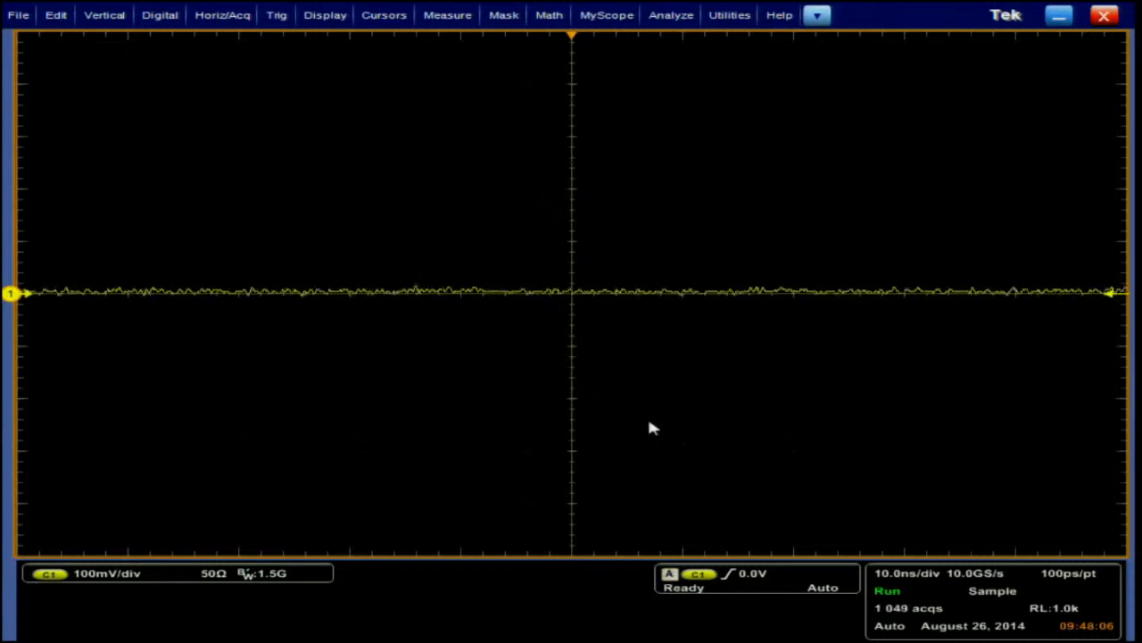
Step: Minimise the TekScope window to show the Windows desktop
left_click(1057, 14)
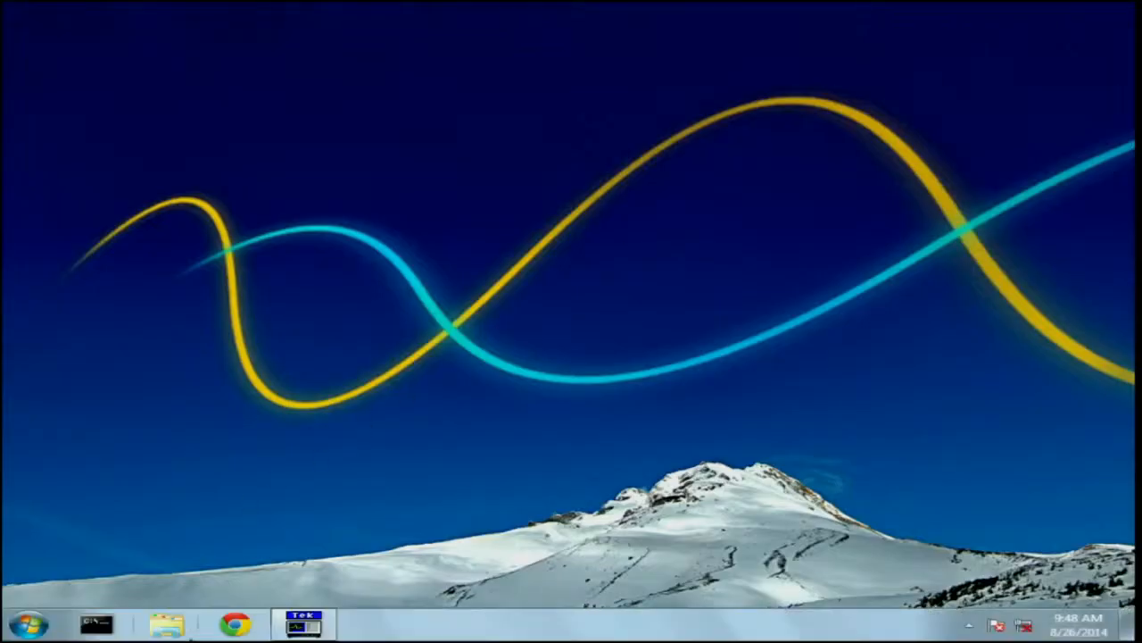
Step: Browse in Explorer to C:\Users\Public\Tektronix
left_click(165, 623)
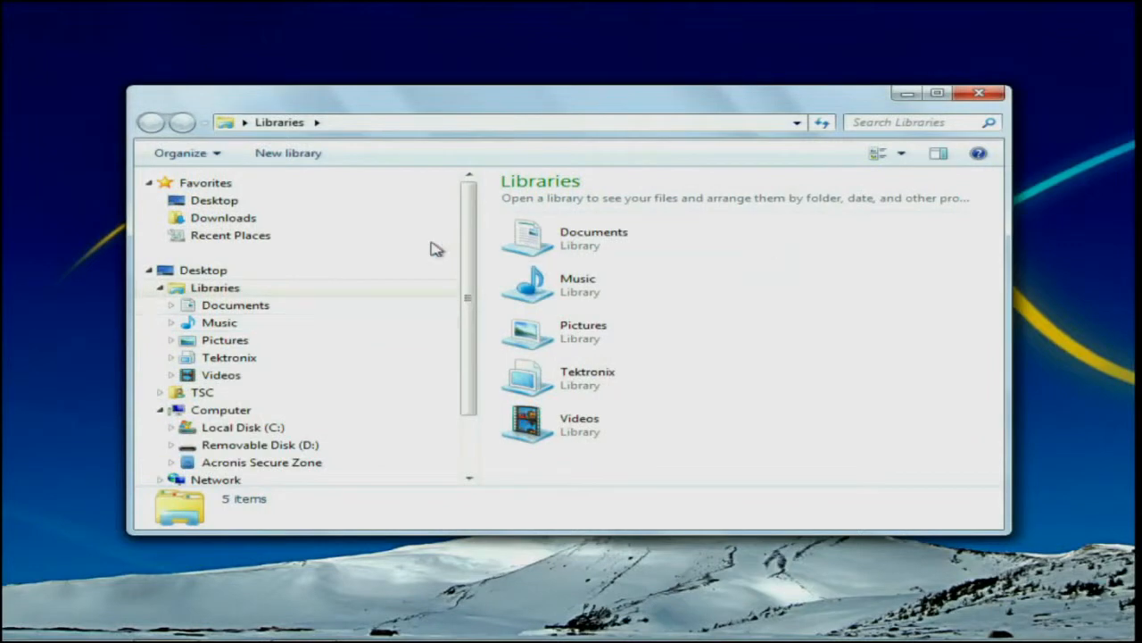
mouse_move(257, 382)
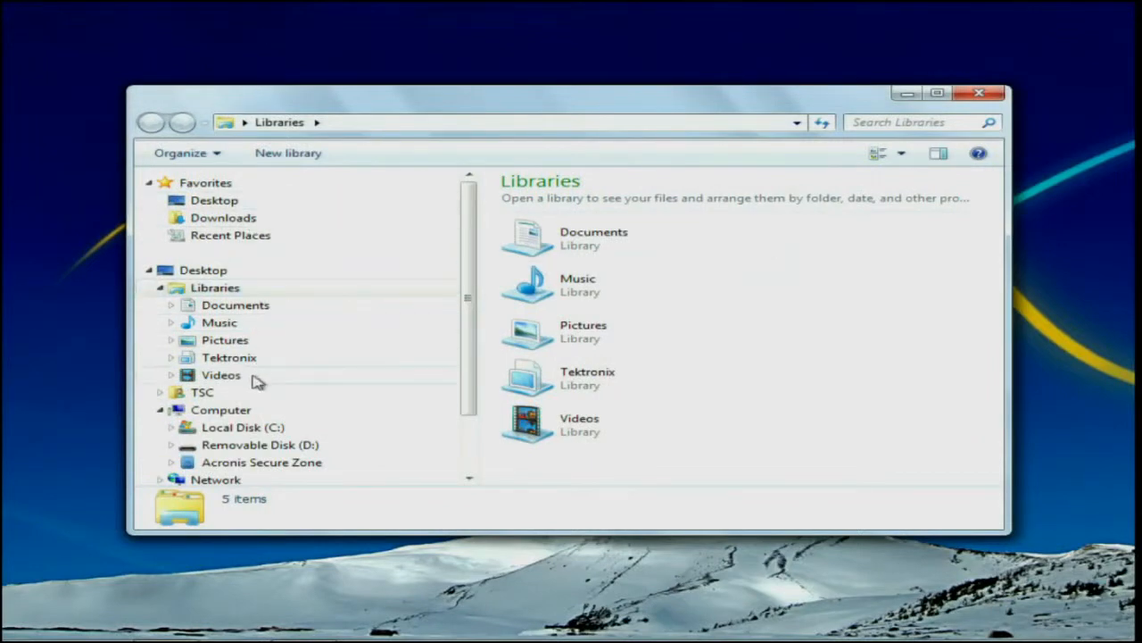
left_click(243, 426)
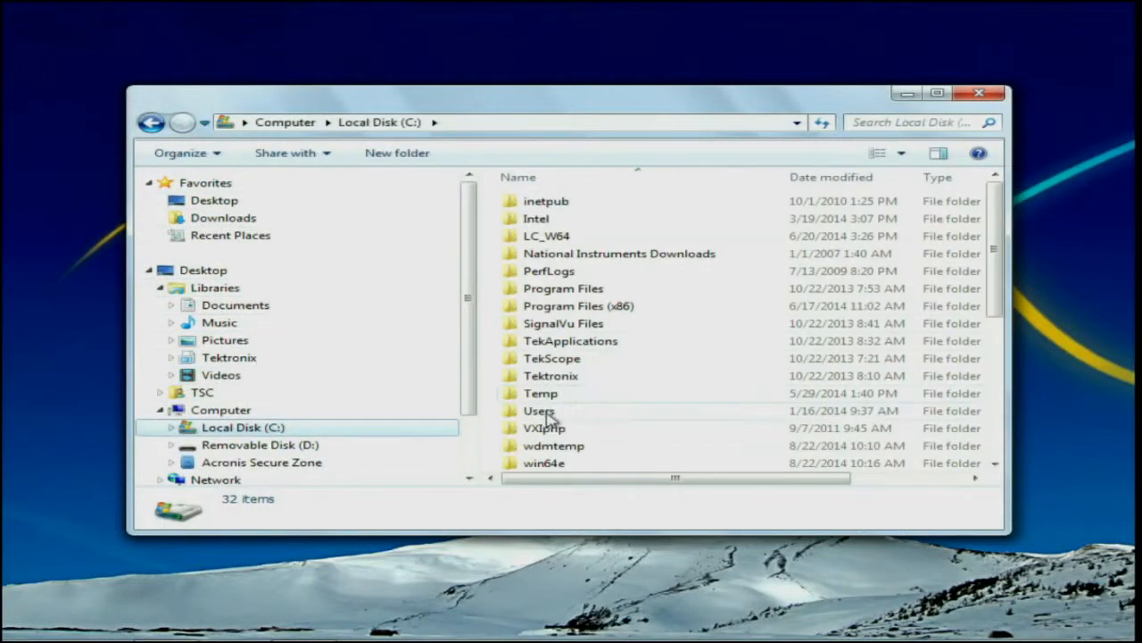
double_click(539, 411)
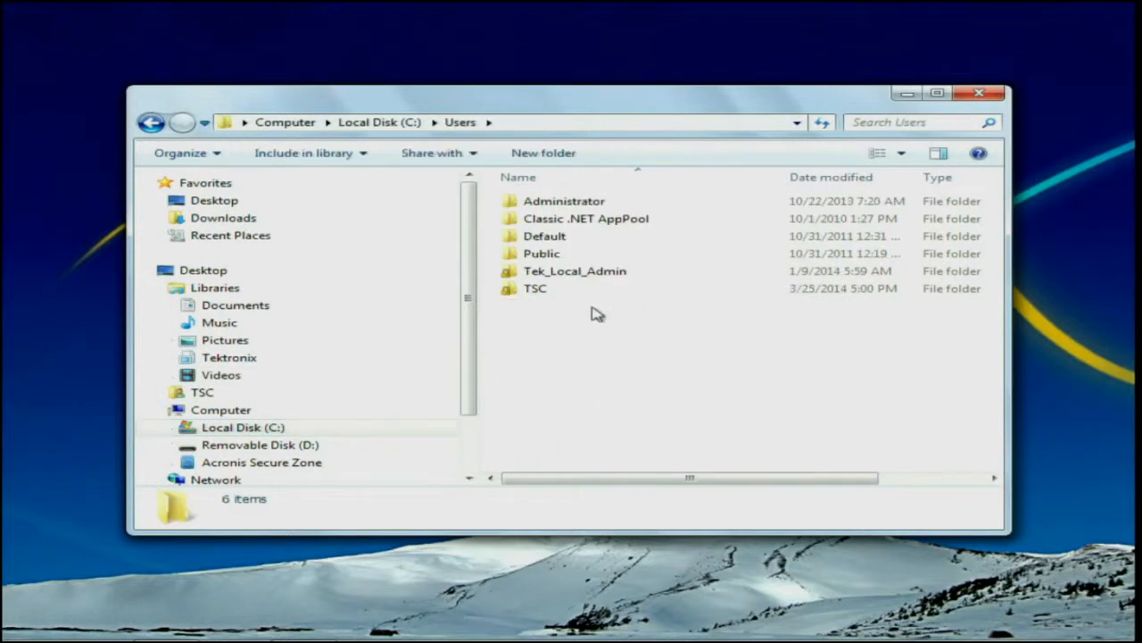
double_click(543, 253)
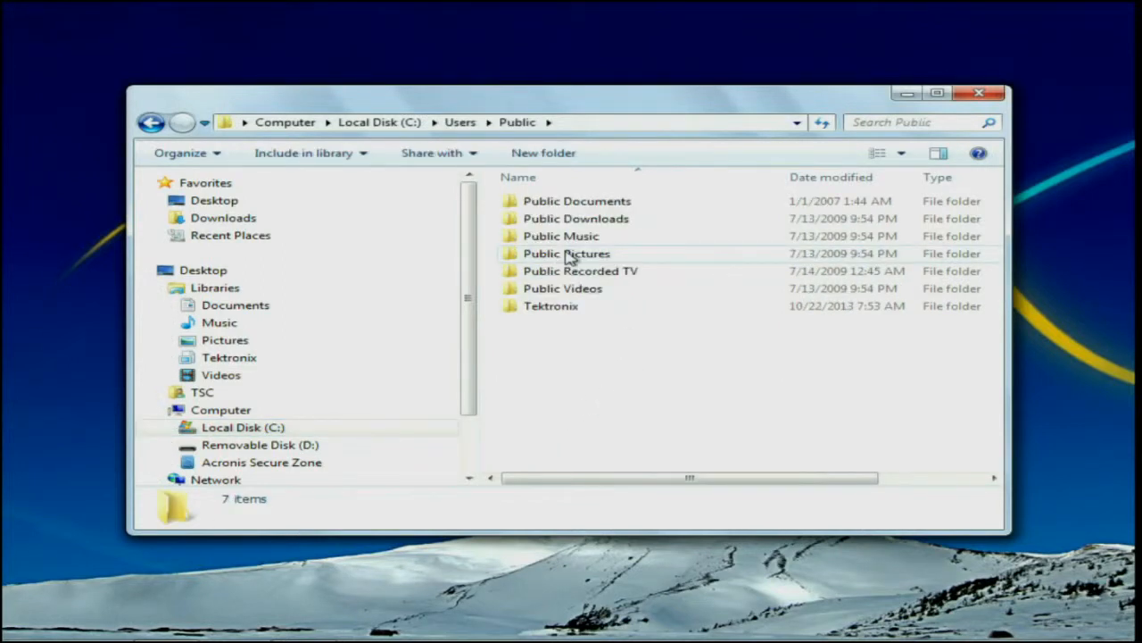
left_click(549, 305)
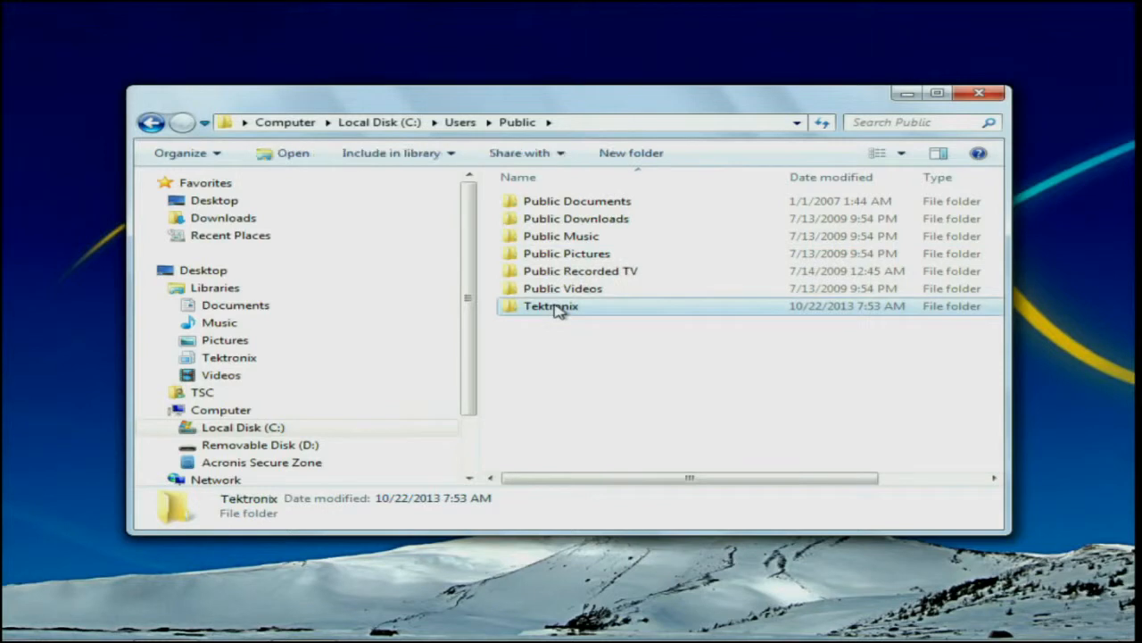
double_click(550, 305)
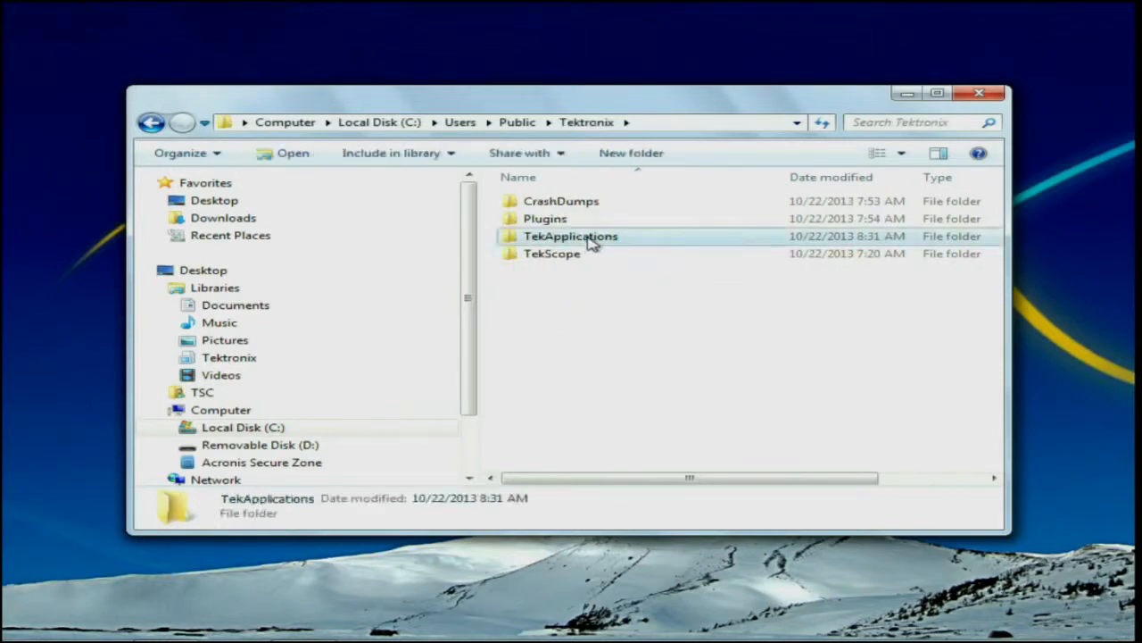
Step: Reach TekApplications\TDSUSB2\datagen and select the IN-ADD1.dtg and MIN-ADD1.dtg files
double_click(571, 236)
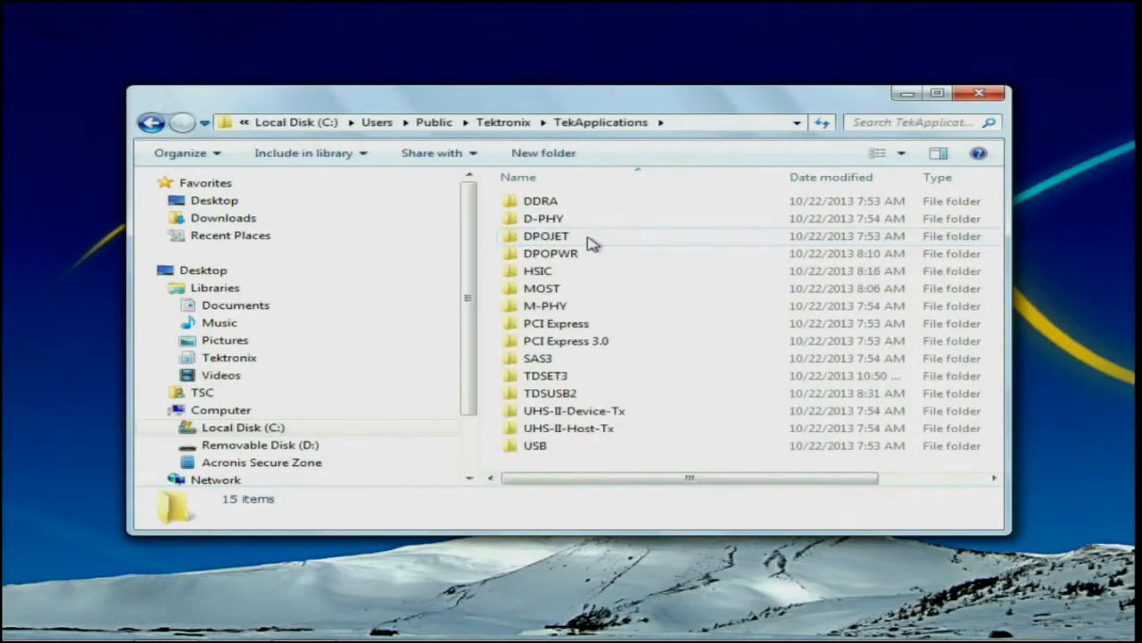
double_click(549, 393)
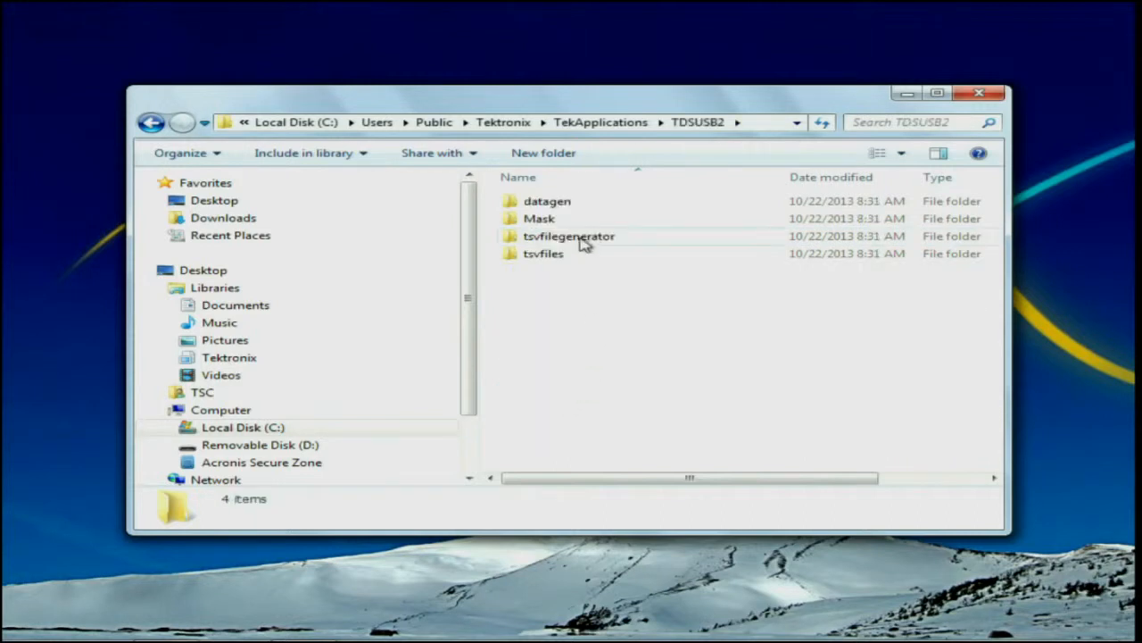
double_click(546, 200)
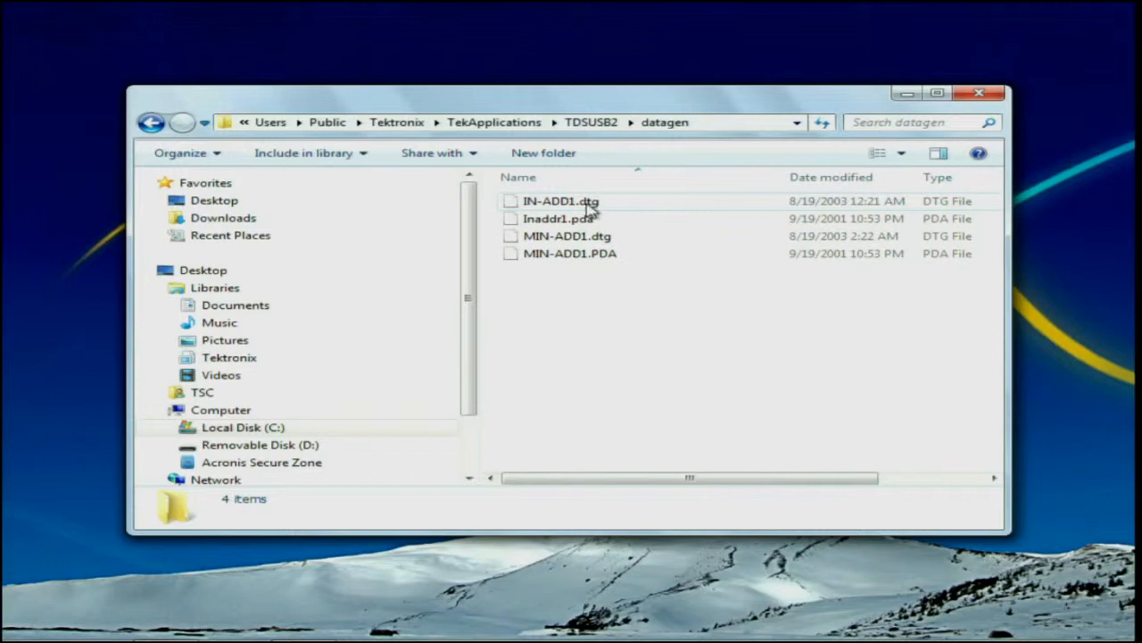
left_click(561, 200)
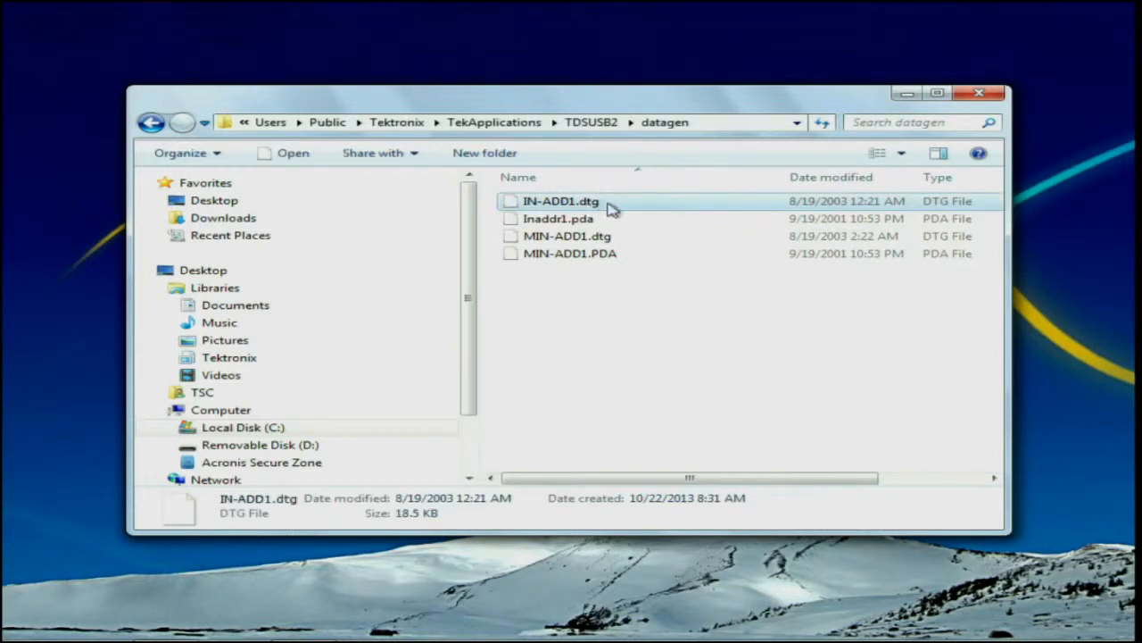
left_click(567, 235)
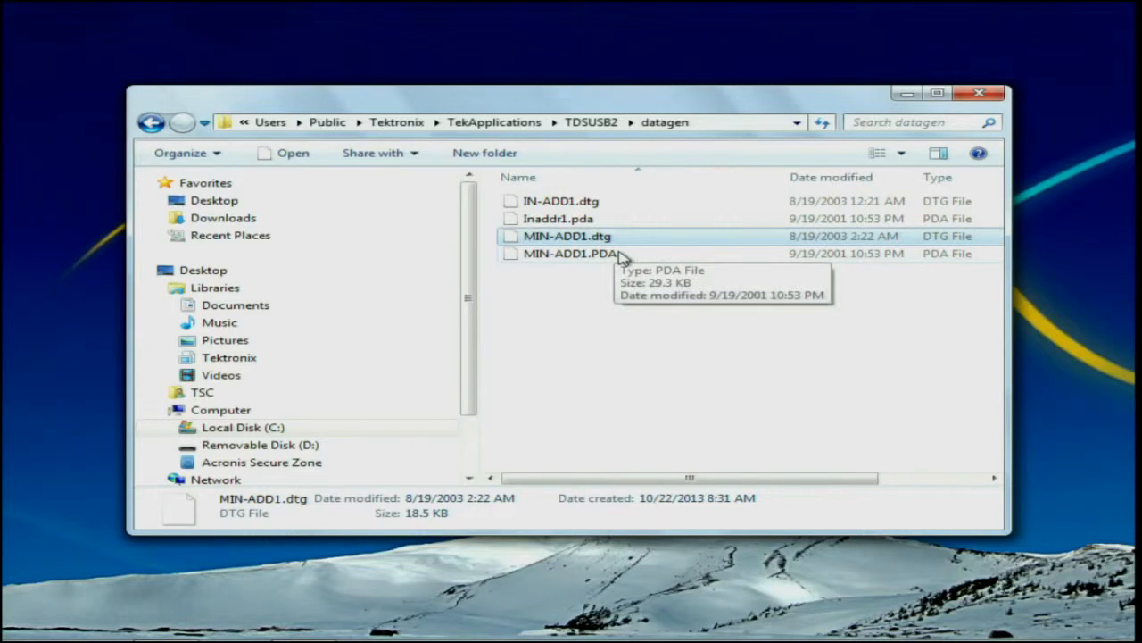
mouse_move(605, 289)
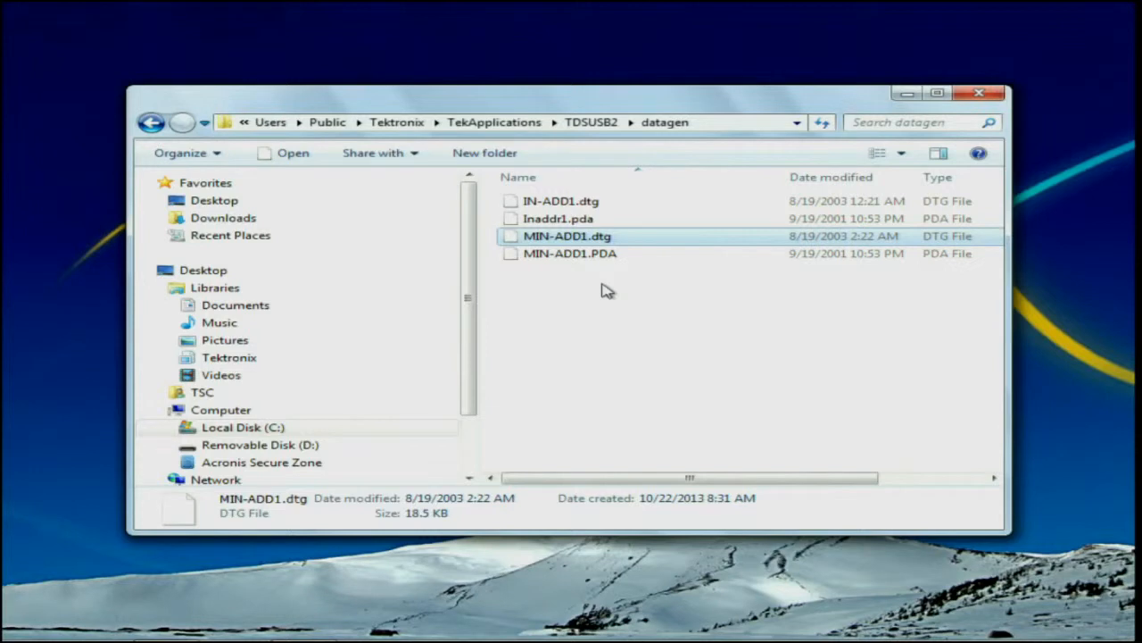
left_click(561, 200)
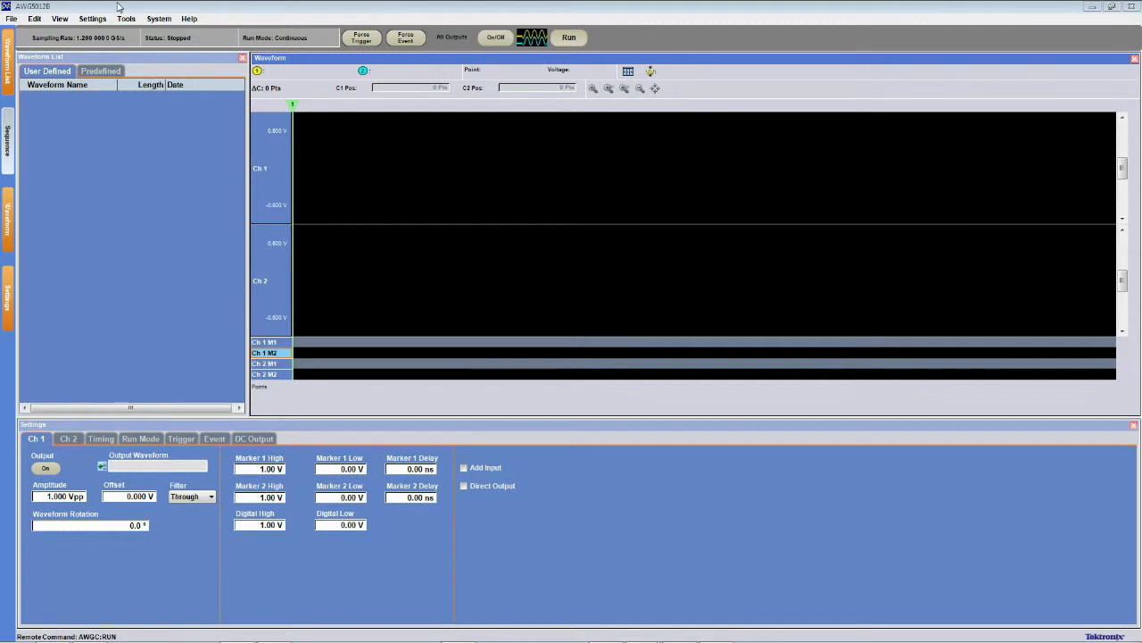
Step: Import IN-ADD1.dtg via File > Import from File as a DTG5000 file
left_click(10, 18)
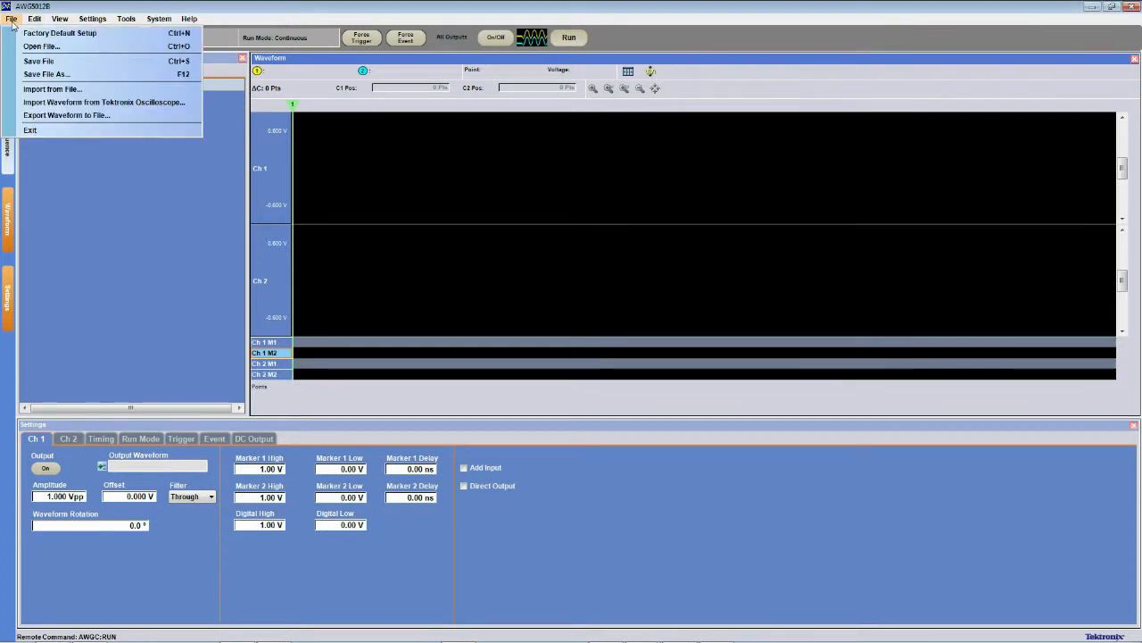
left_click(51, 89)
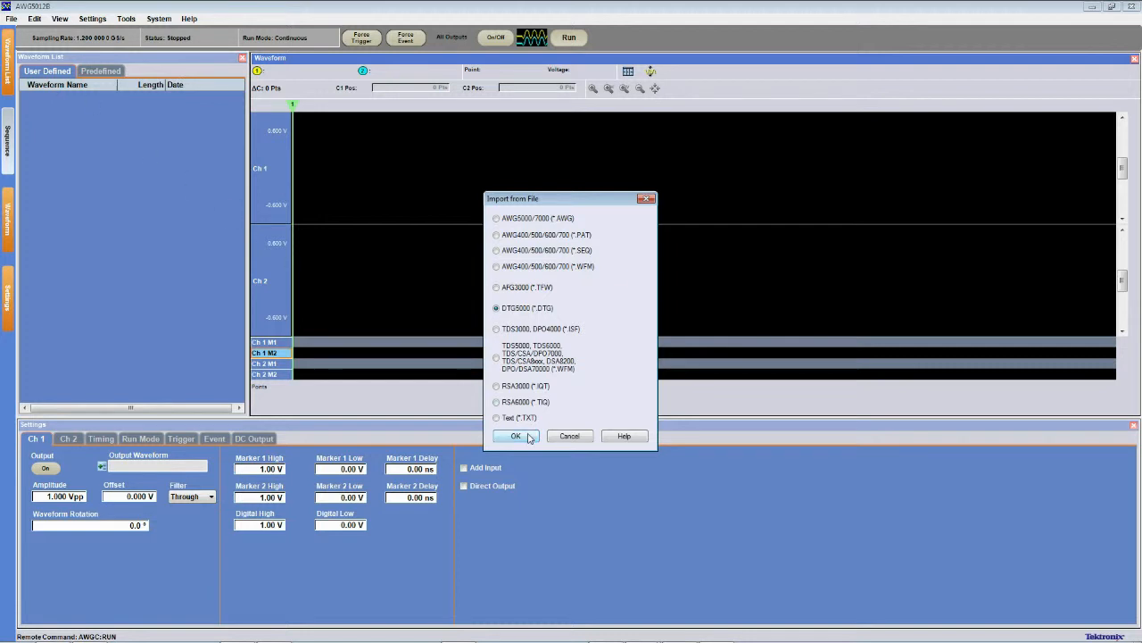
left_click(514, 435)
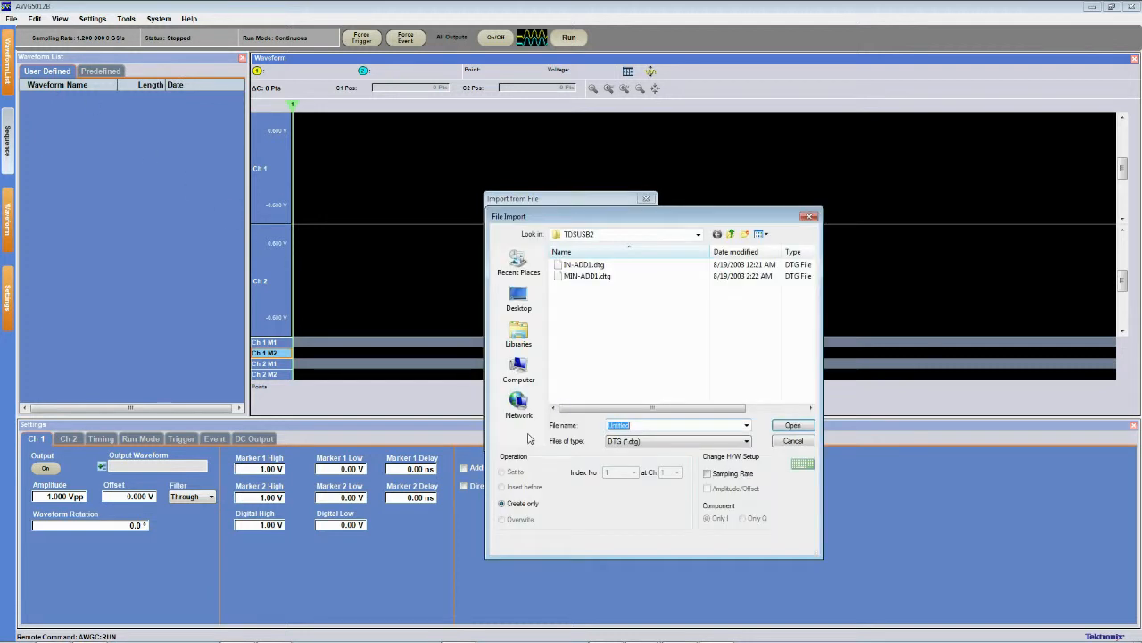
left_click(586, 264)
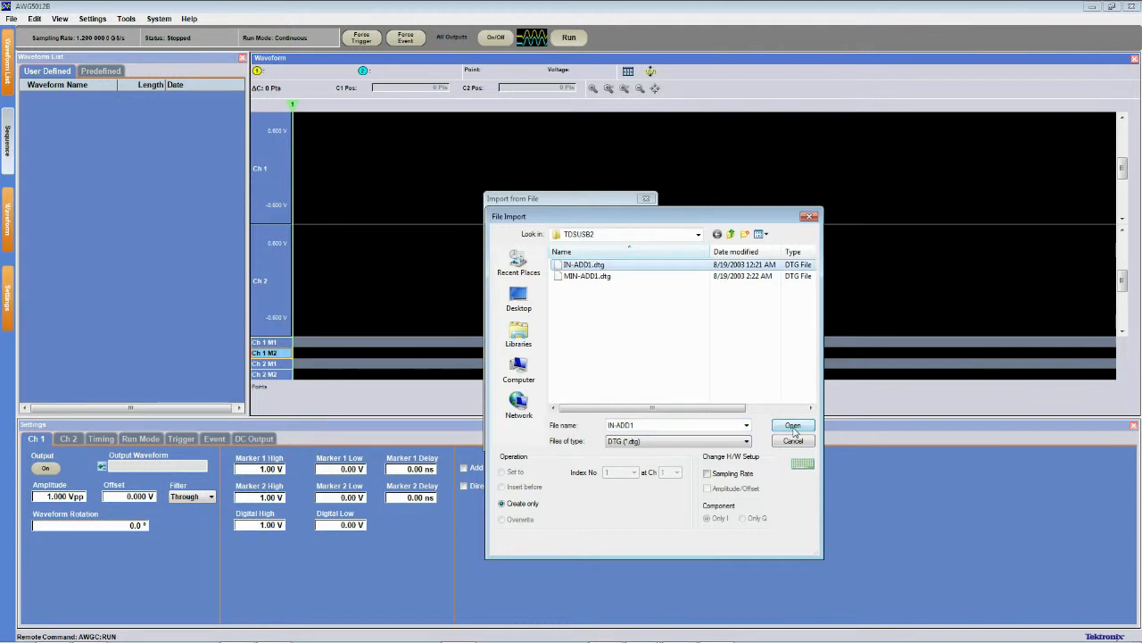
left_click(792, 425)
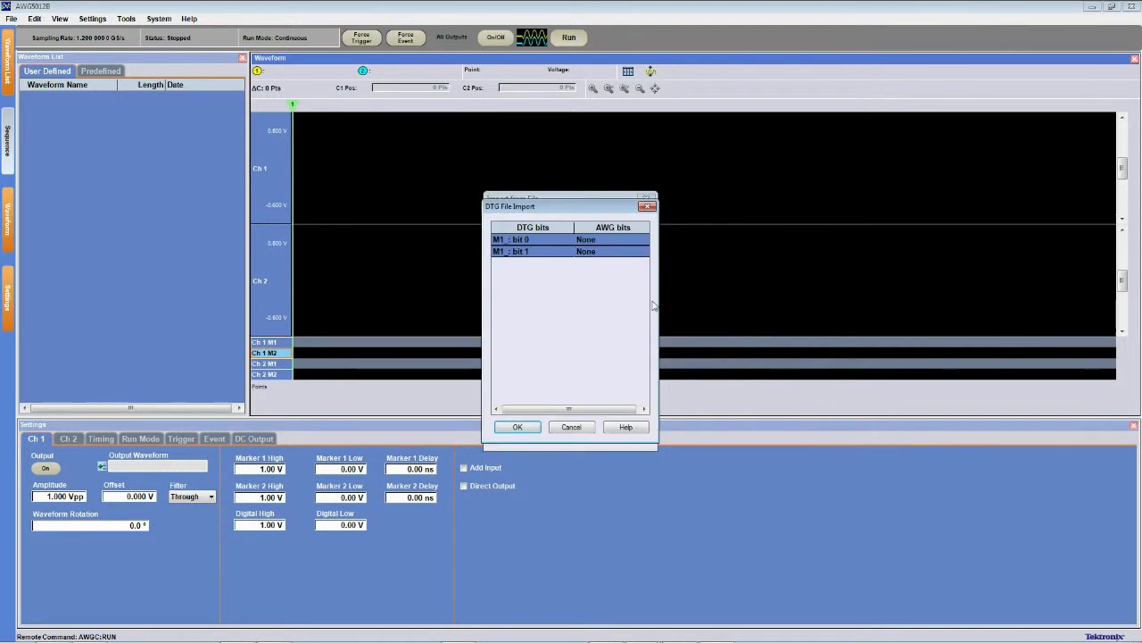
mouse_move(632, 261)
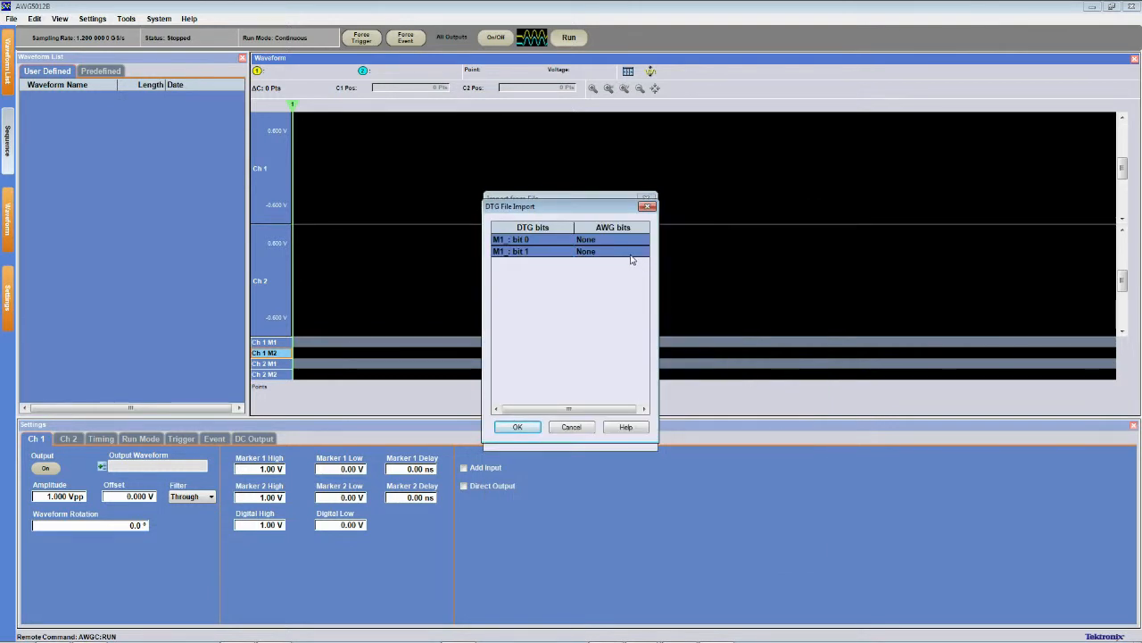
Step: Map DTG bit 0 to Ch 1 Mkr1, confirm, and replace the current sequence with the import
left_click(610, 239)
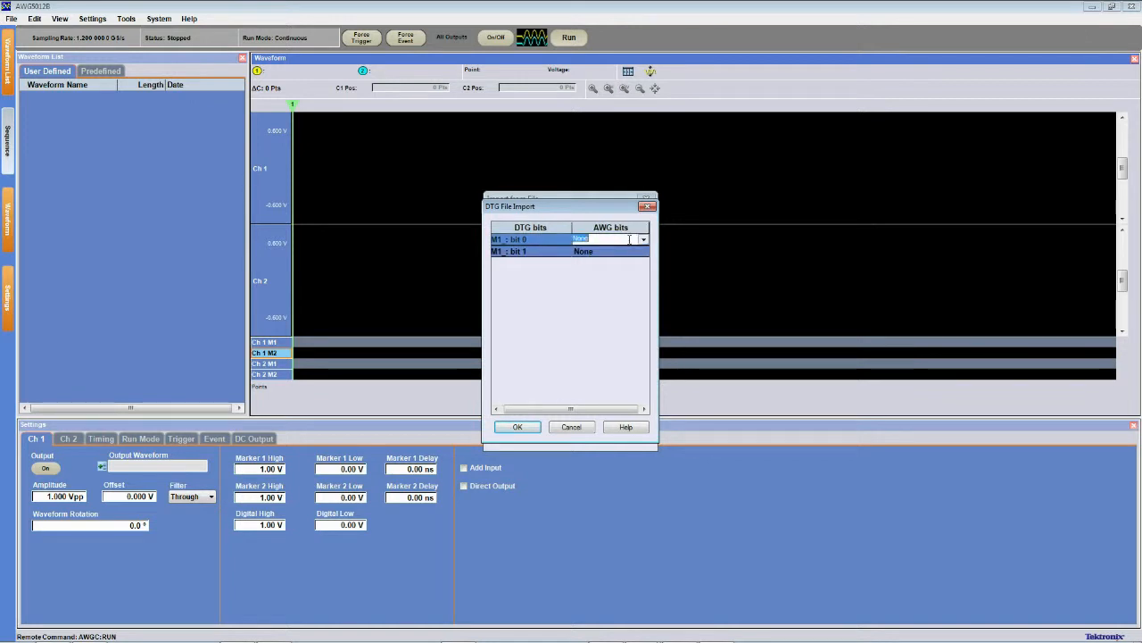
left_click(643, 239)
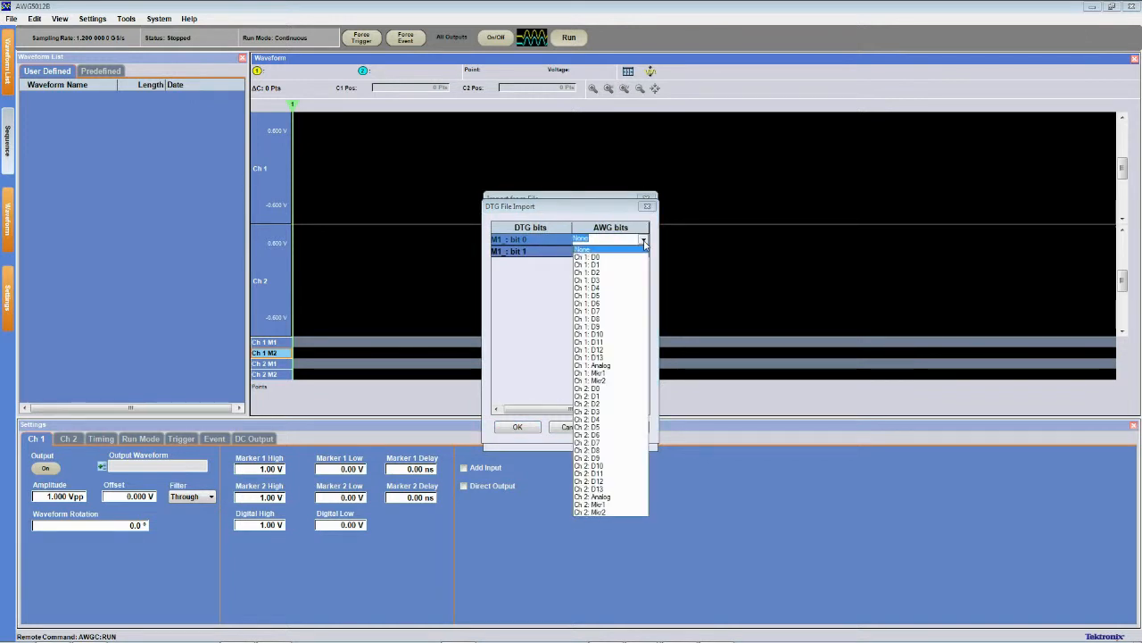
mouse_move(621, 368)
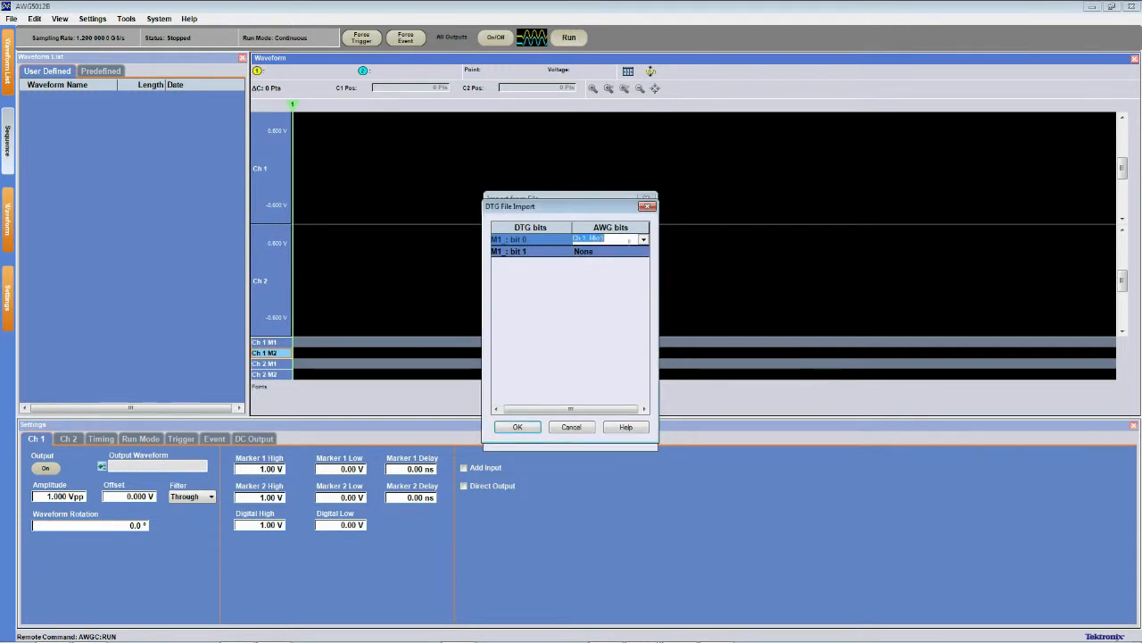
left_click(643, 250)
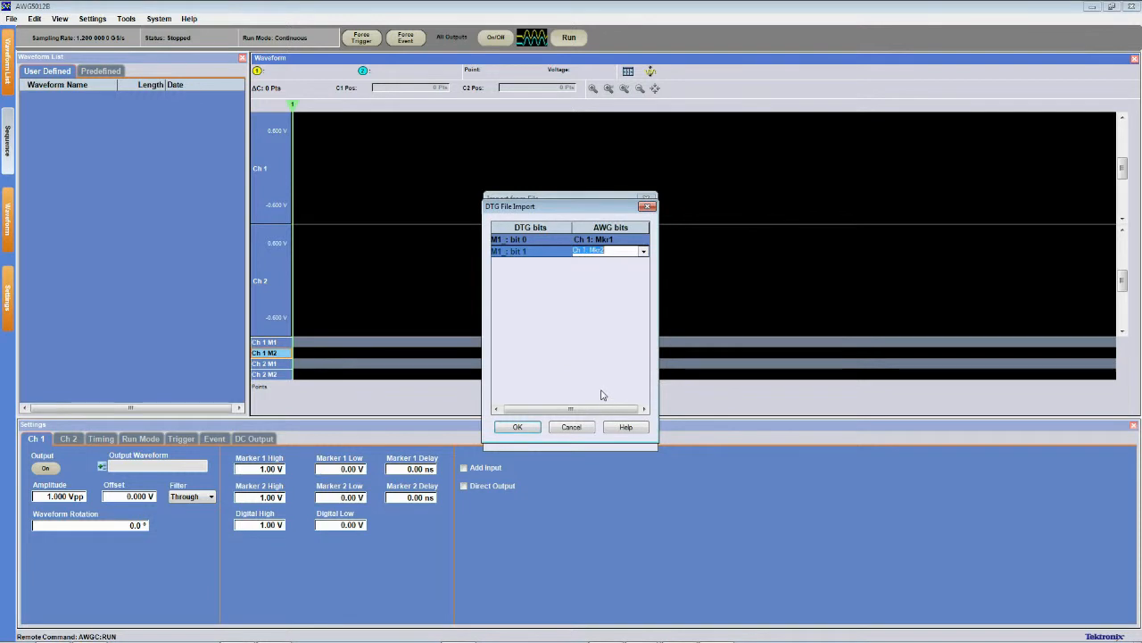
left_click(518, 427)
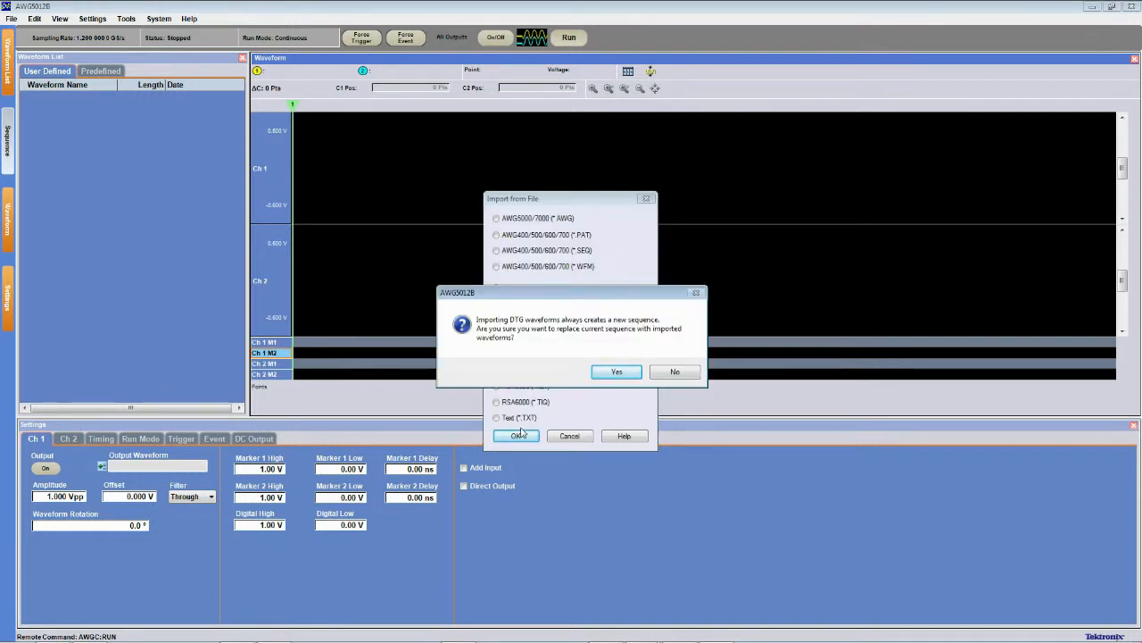
left_click(616, 372)
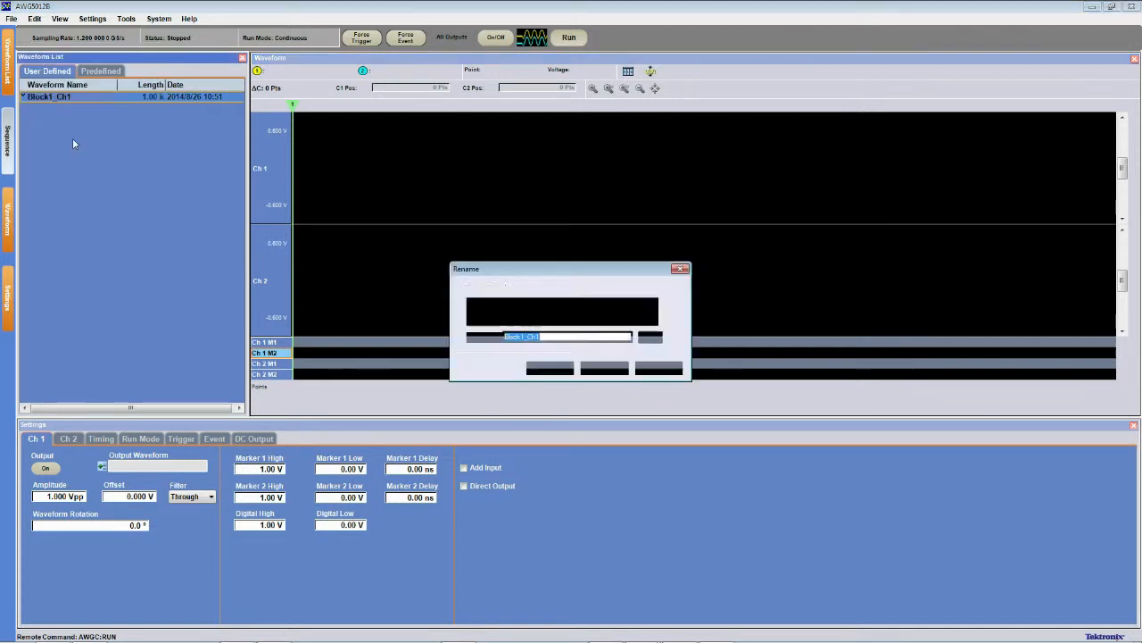
Step: Name the imported waveform IN instead of Block1_Ch1
type("IN")
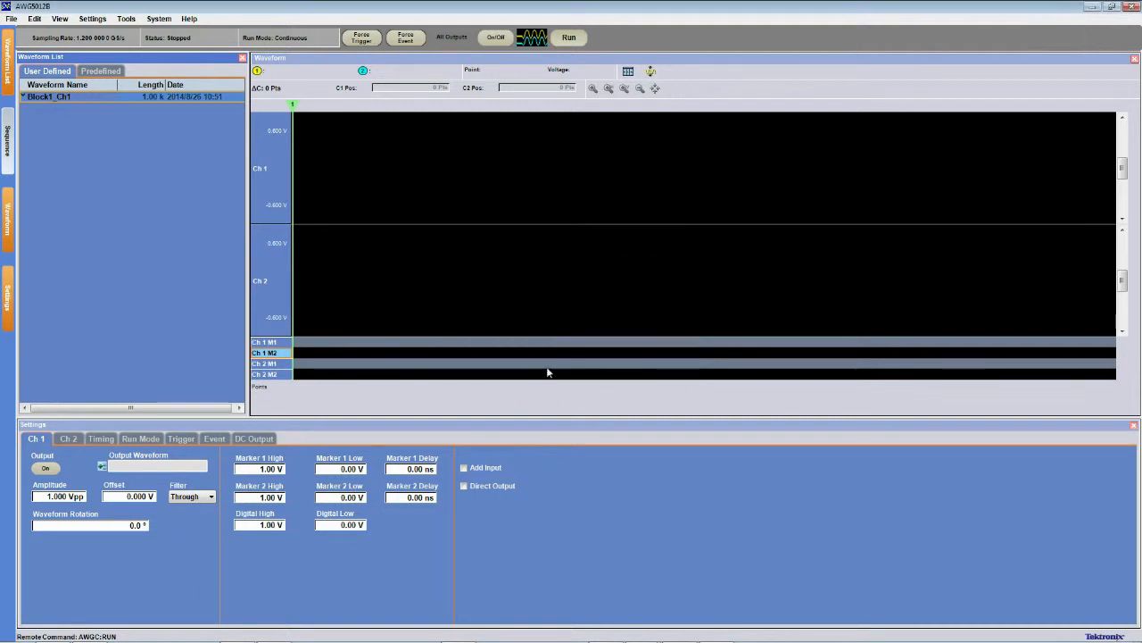
Step: Import MIN-ADD1.dtg via File > Import from File as a DTG5000 file
left_click(11, 17)
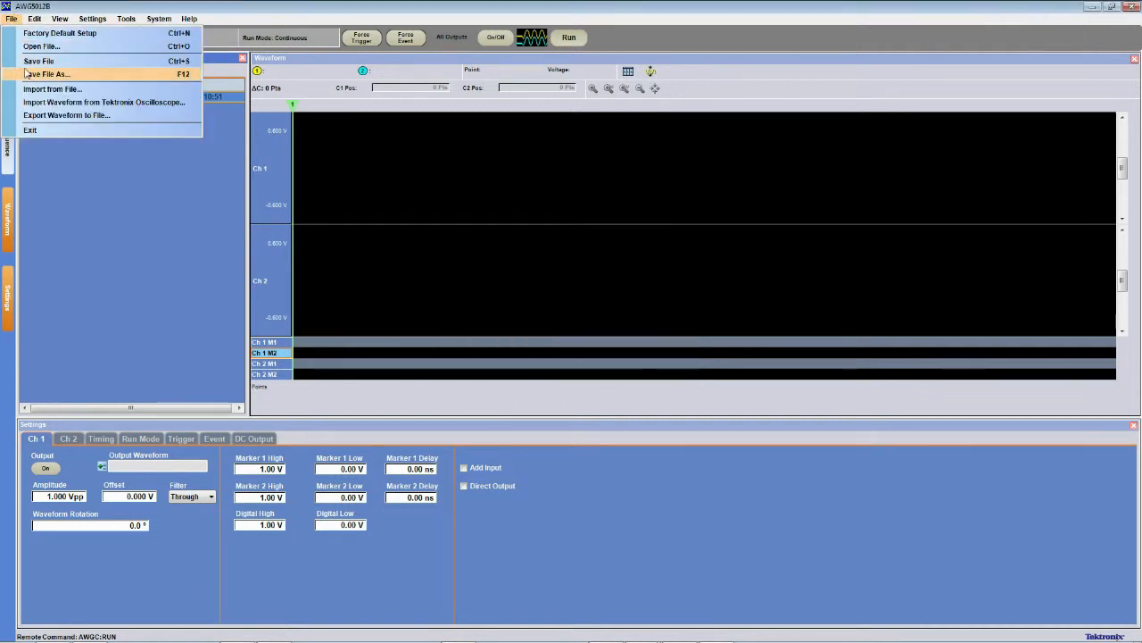
left_click(51, 89)
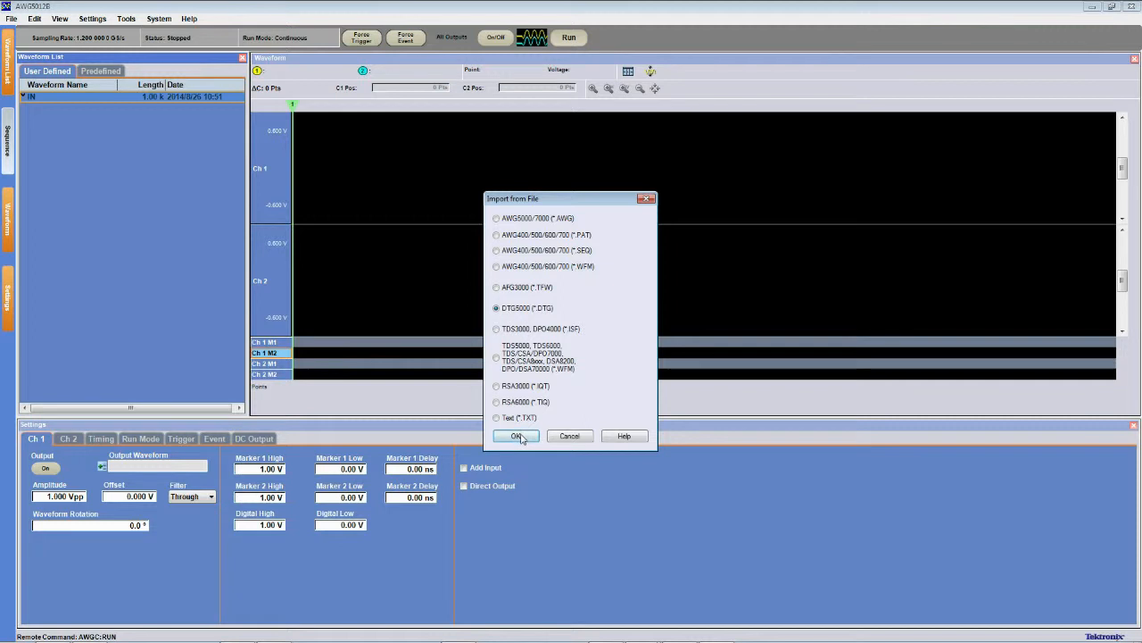
left_click(516, 436)
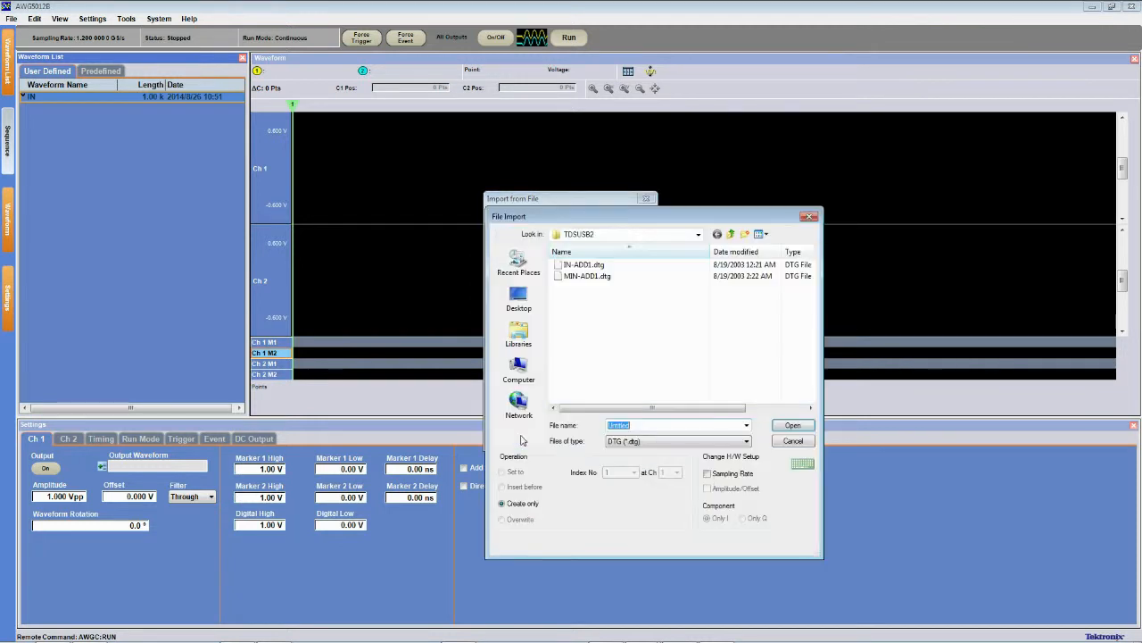
left_click(587, 275)
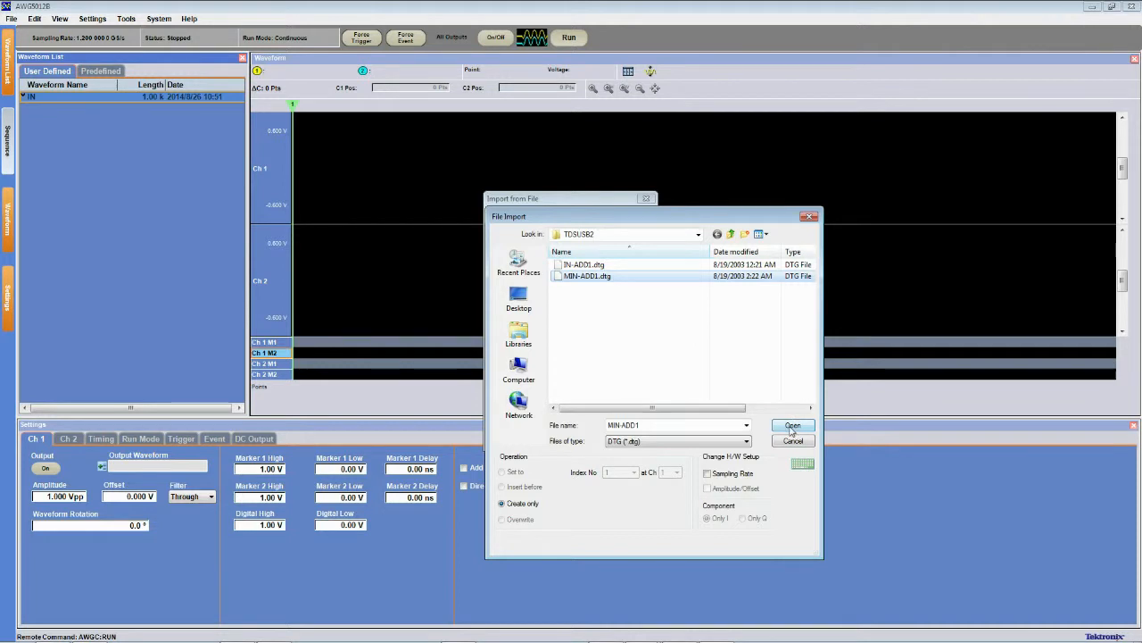
left_click(792, 425)
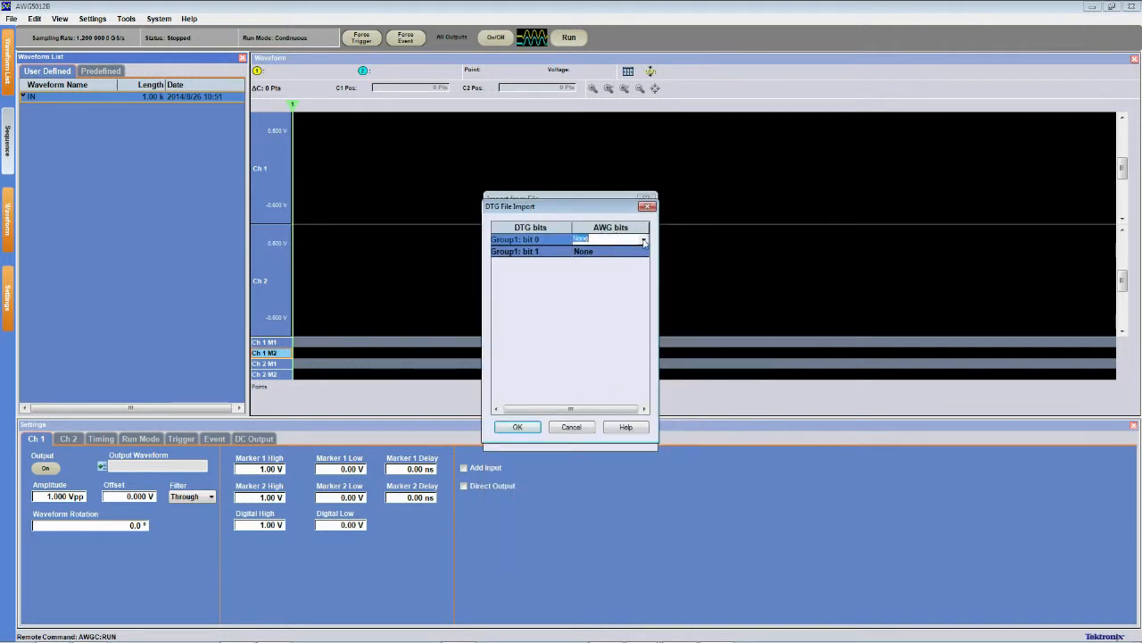
Step: Map bit 0 to Ch 1 Mkr1 and bit 1 to Ch 1 Mkr2 and import the pattern
left_click(642, 240)
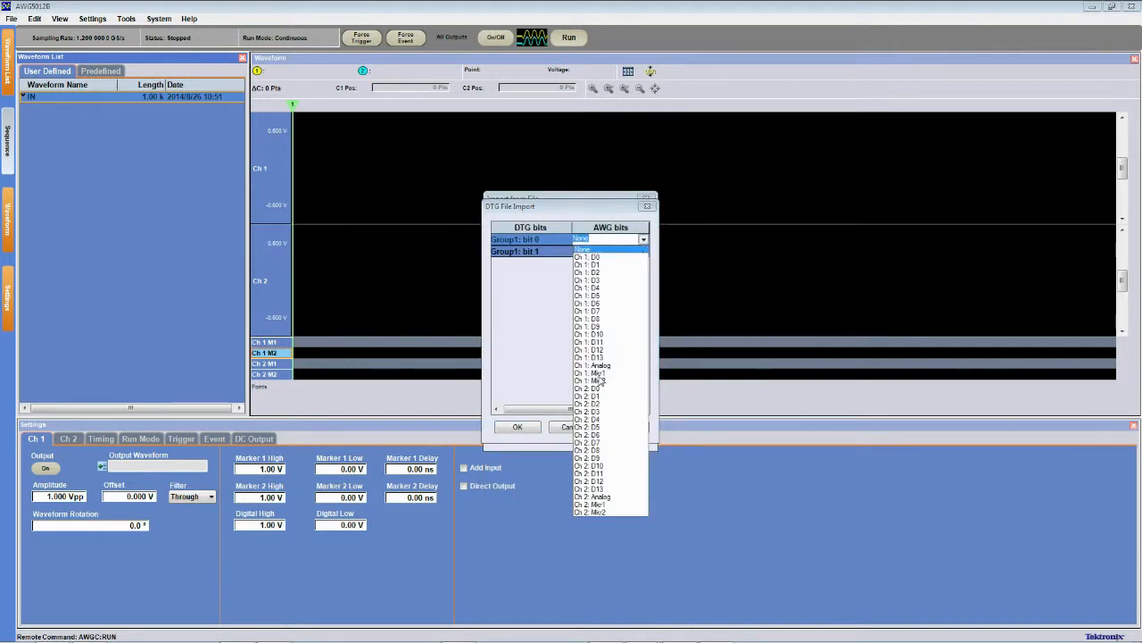
left_click(598, 373)
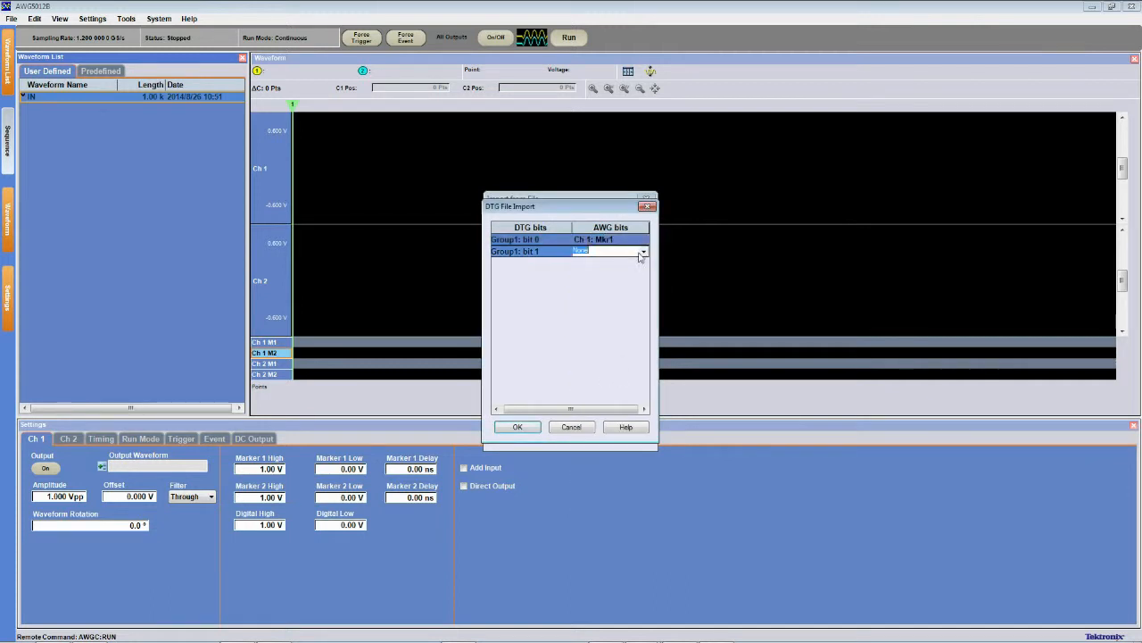
left_click(643, 250)
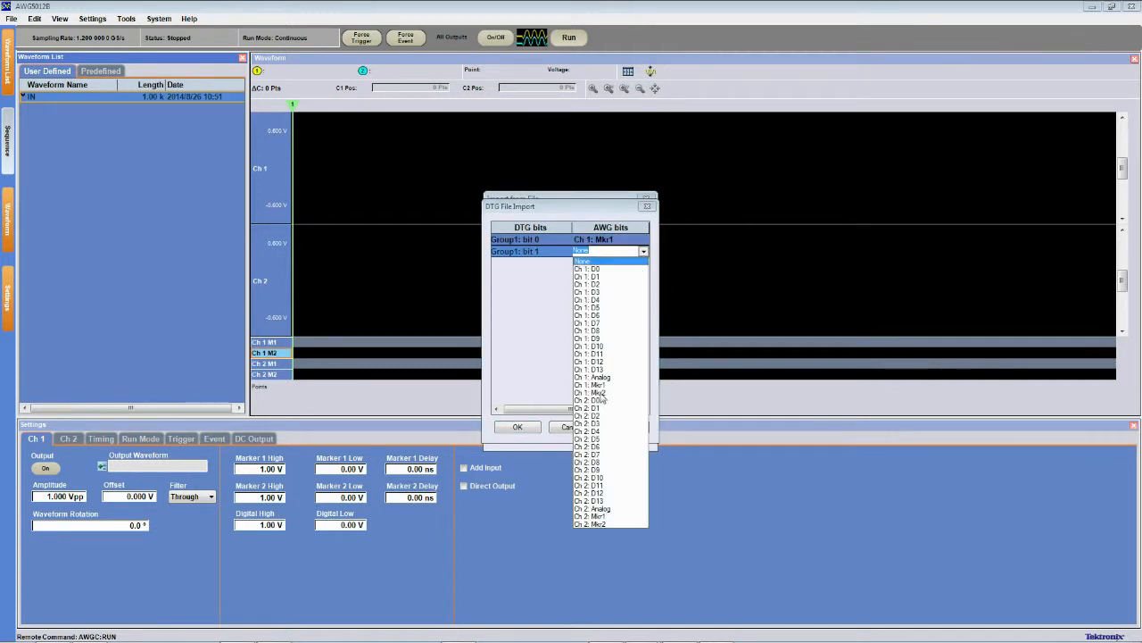
left_click(598, 393)
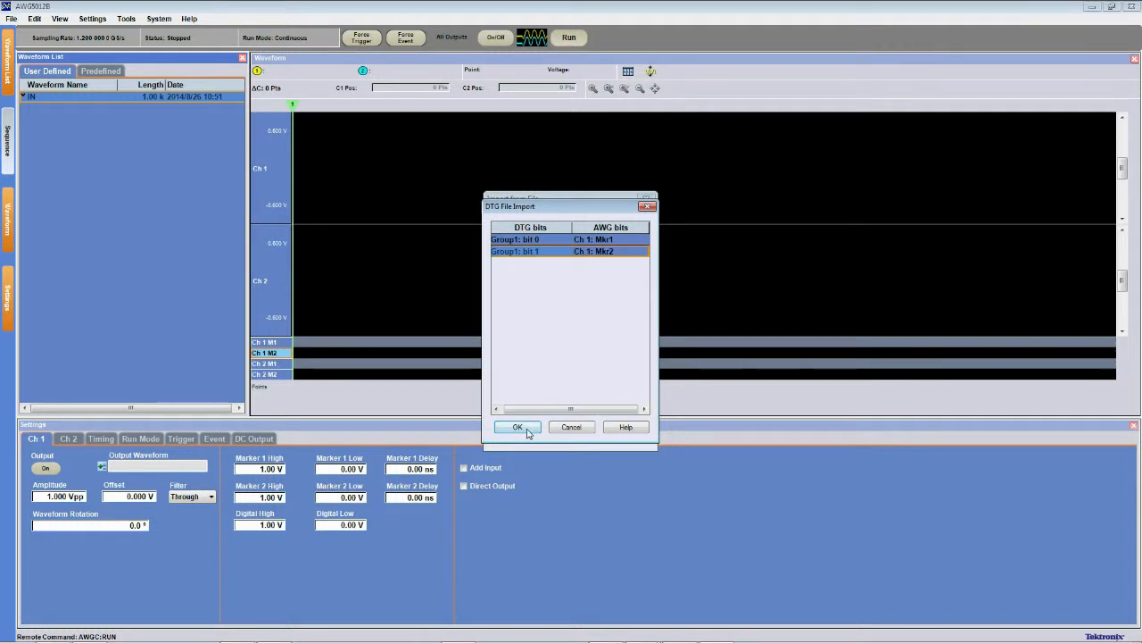
left_click(518, 427)
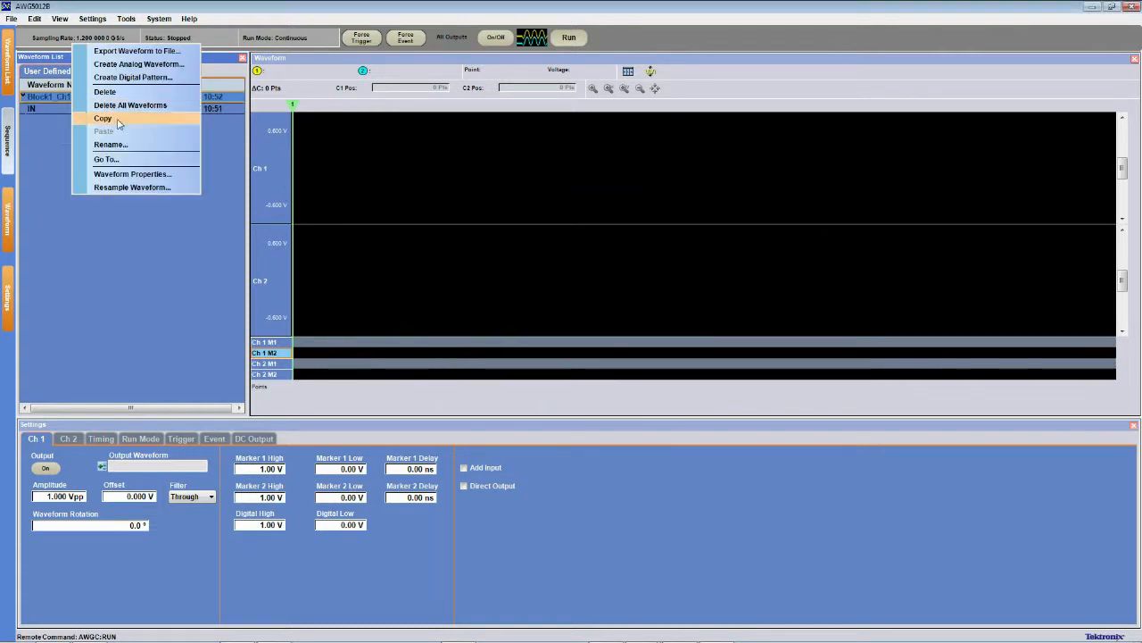
Step: Rename the new Block1_Ch1 waveform to MIN
left_click(111, 144)
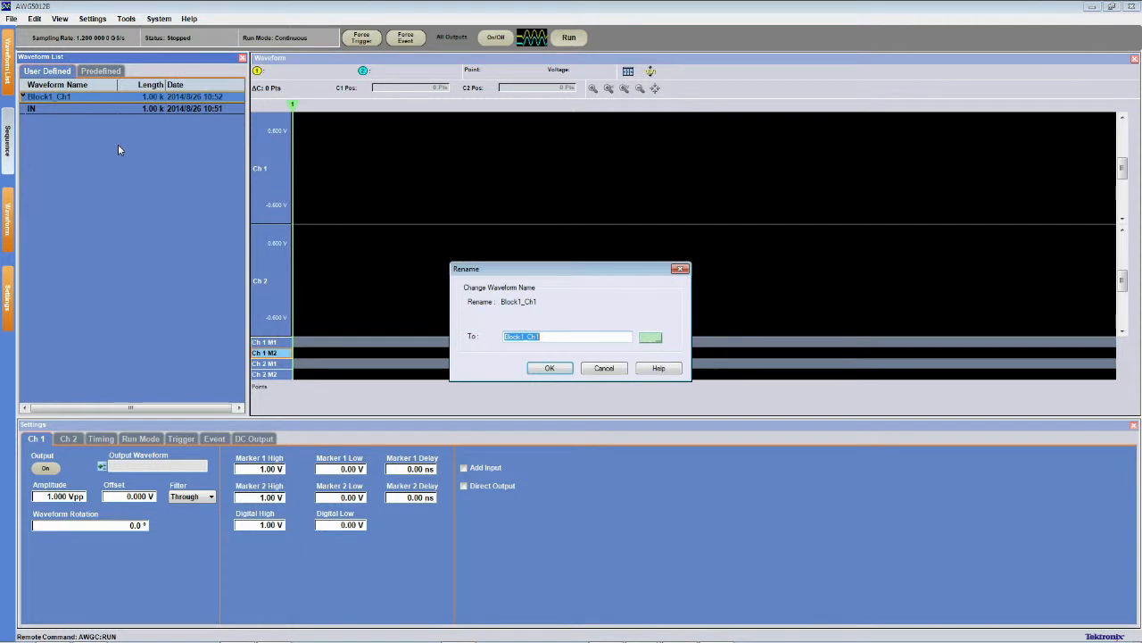
left_click(550, 368)
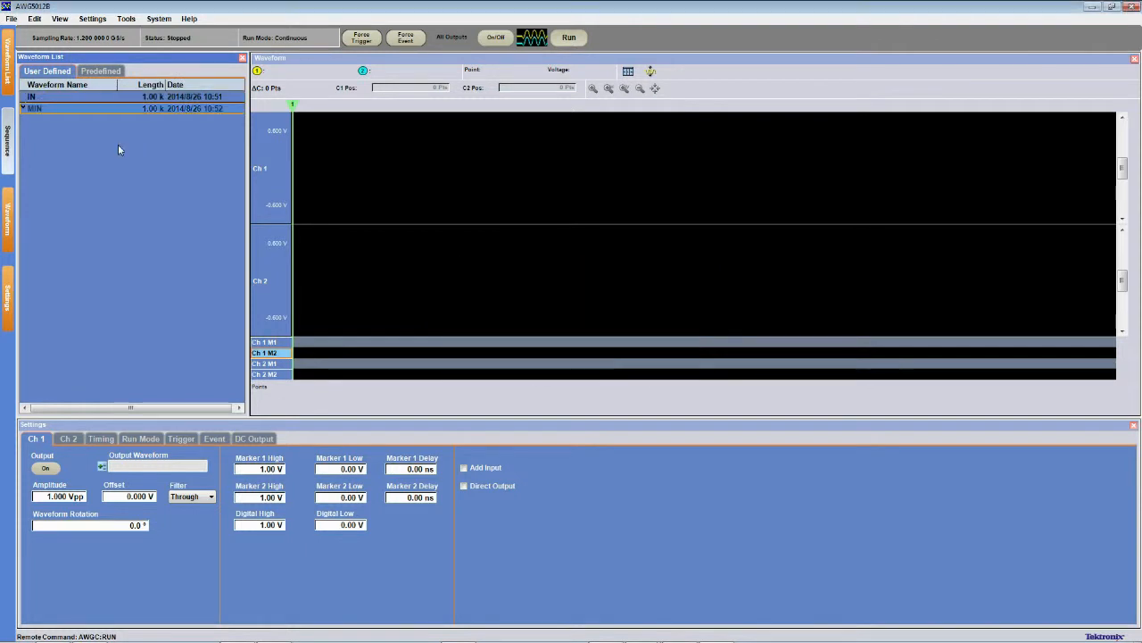
mouse_move(79, 114)
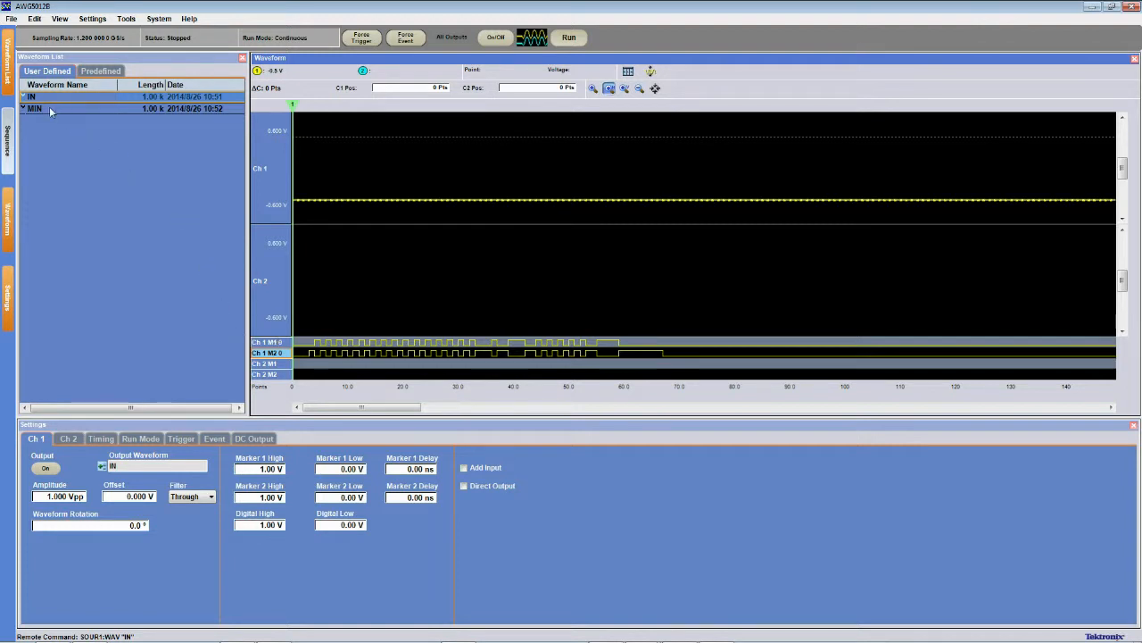
Step: Assign MIN as channel 1's output waveform, showing its marker bit patterns
left_click(36, 109)
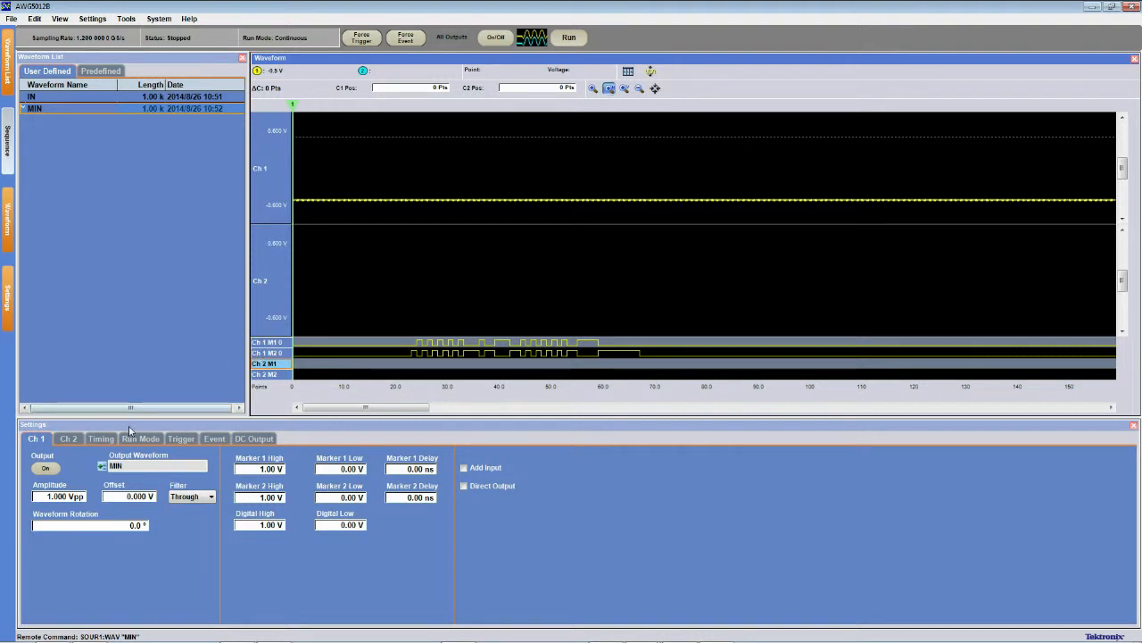
left_click(100, 439)
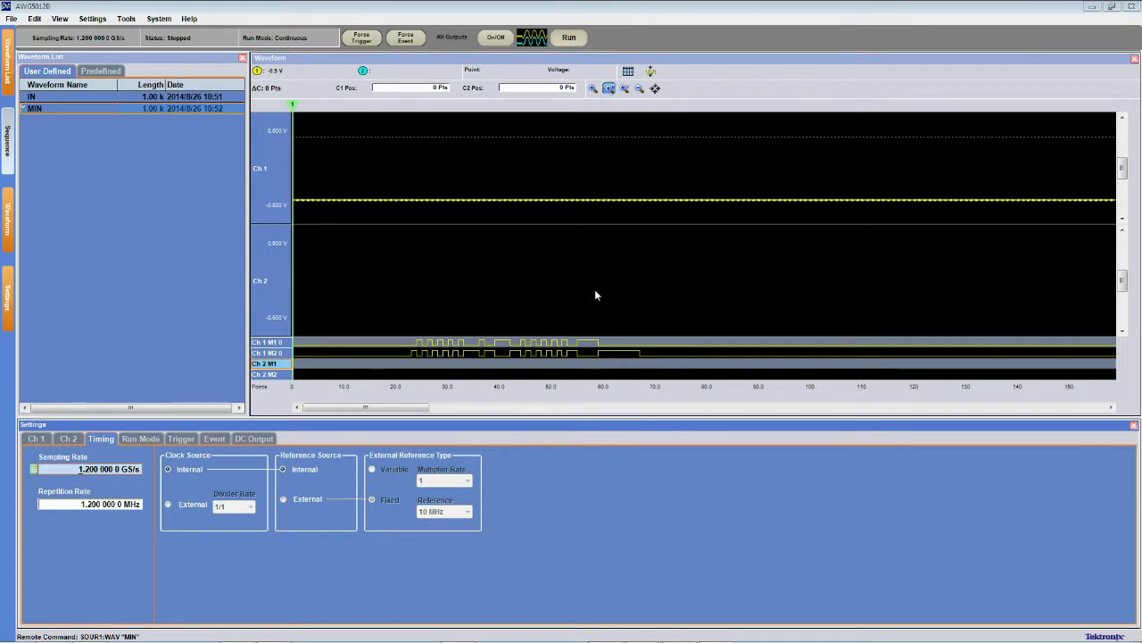
mouse_move(660, 342)
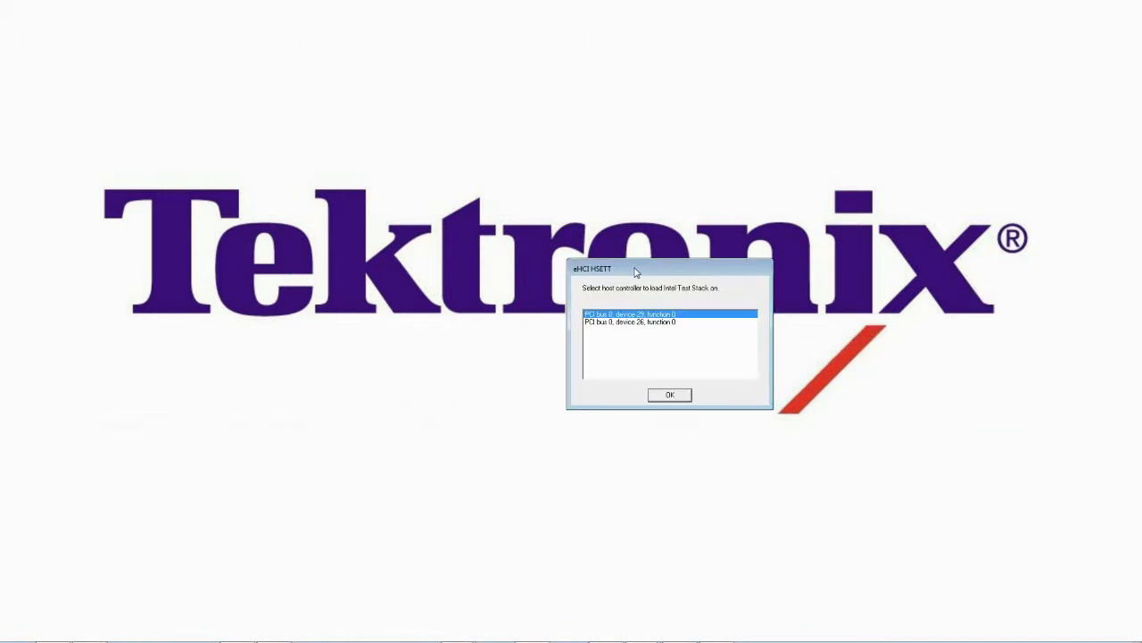
mouse_move(689, 300)
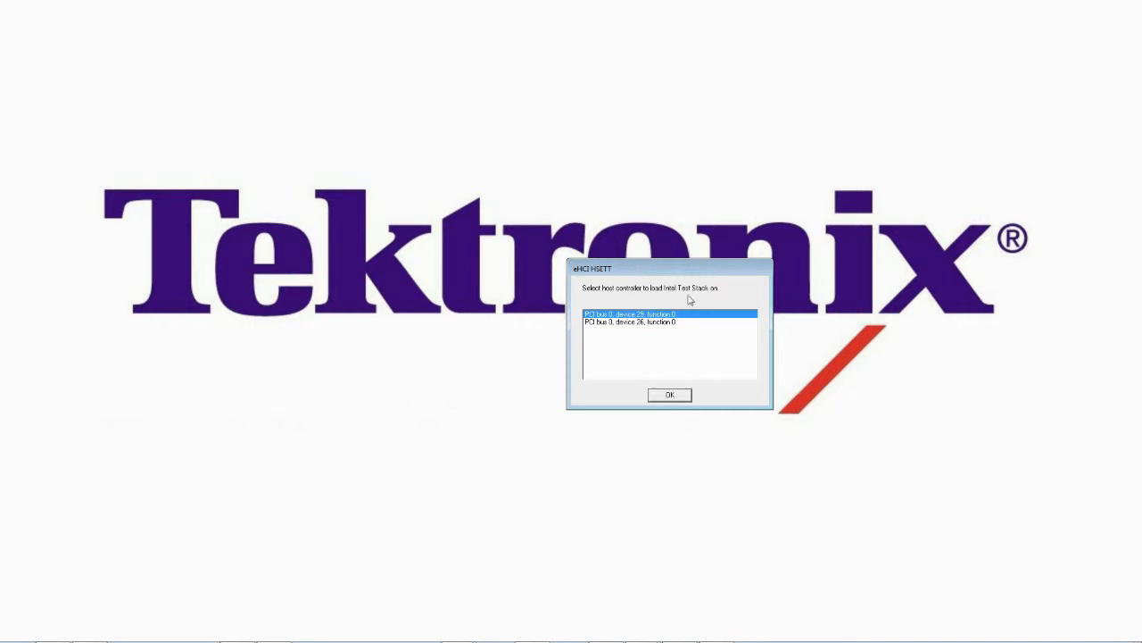
Step: Select the host controller, acknowledge the stack switch, and start the Device test
left_click(671, 394)
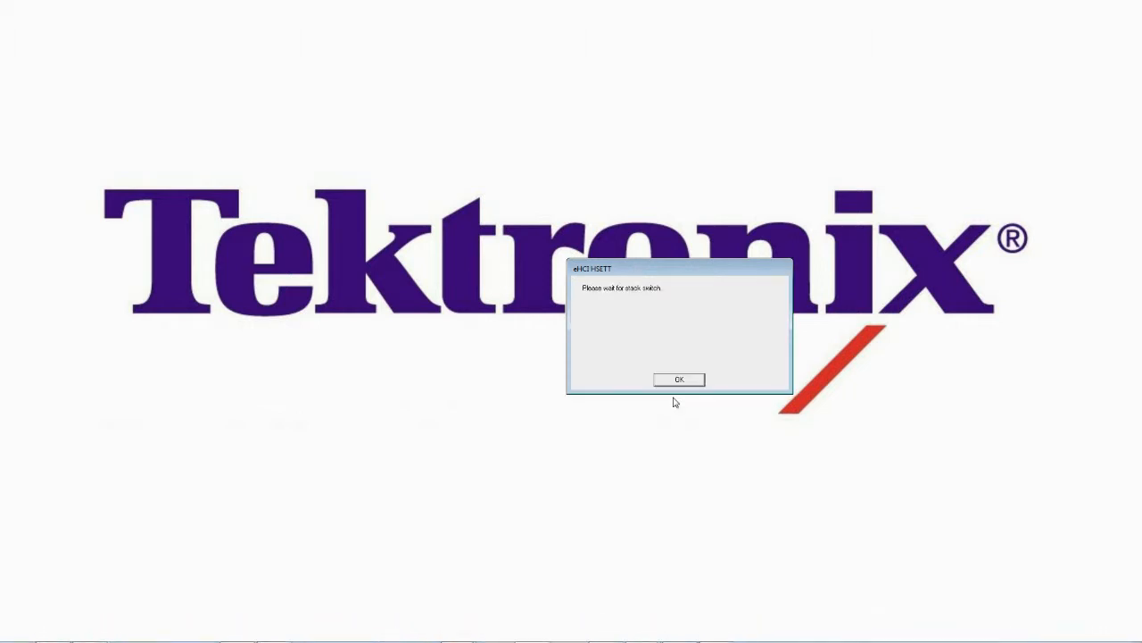
left_click(678, 379)
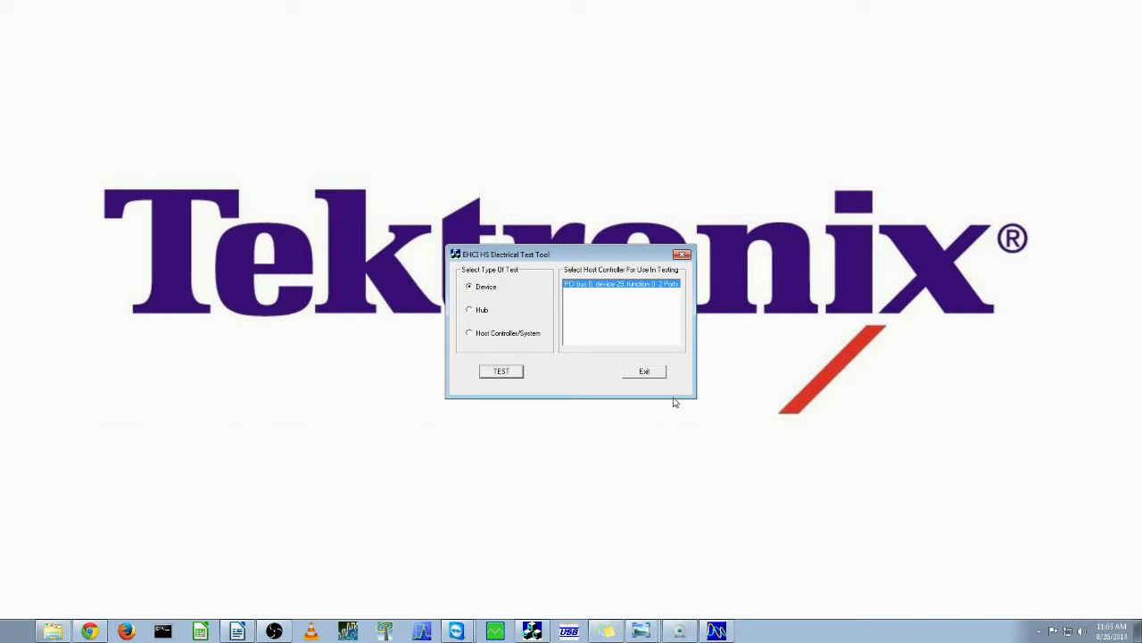
mouse_move(660, 396)
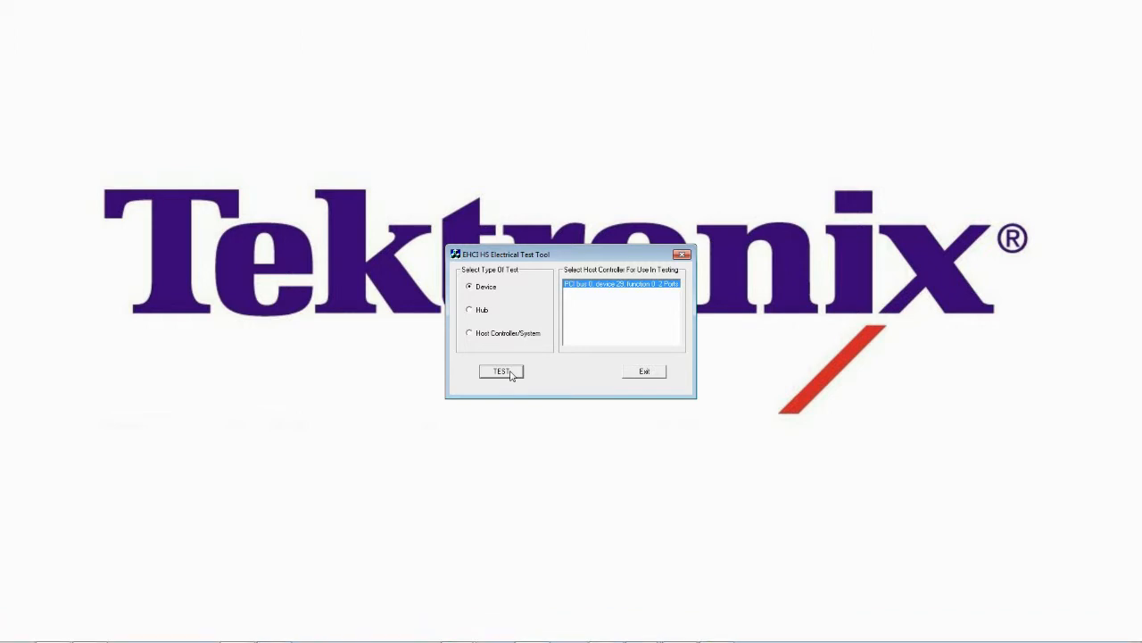
left_click(502, 371)
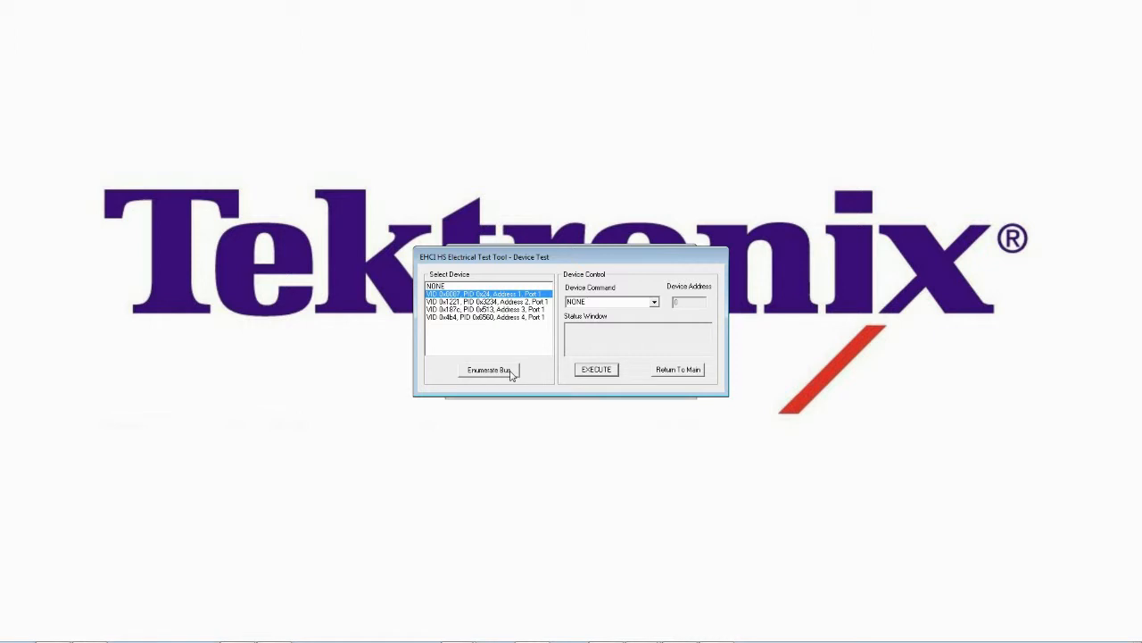
Step: Enumerate the bus until it succeeds and select the device under test
left_click(489, 369)
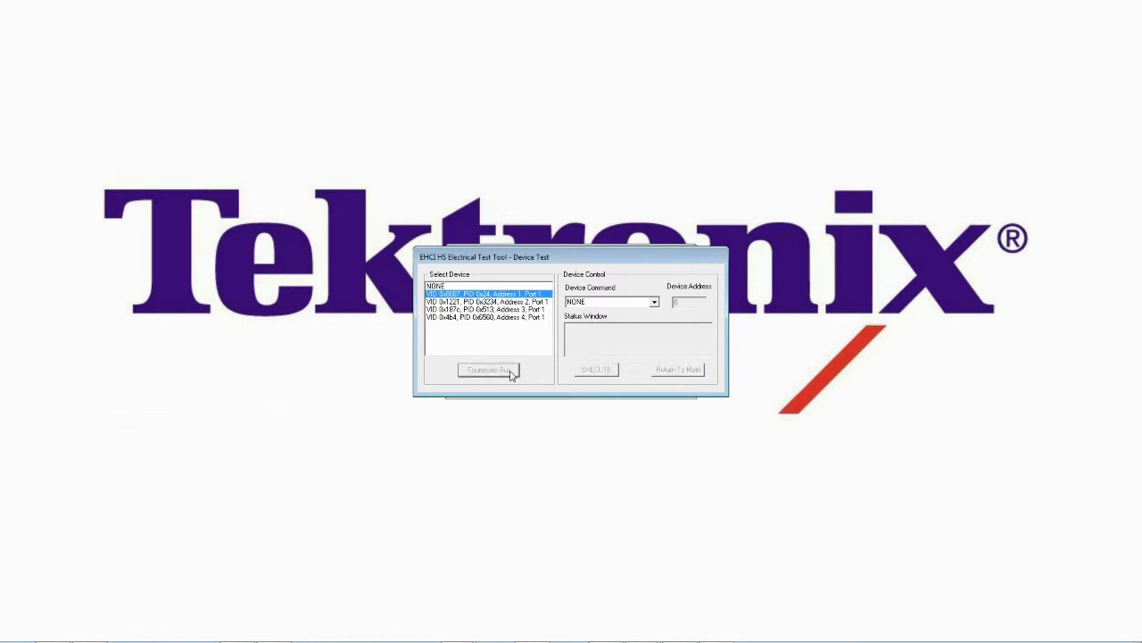
left_click(489, 369)
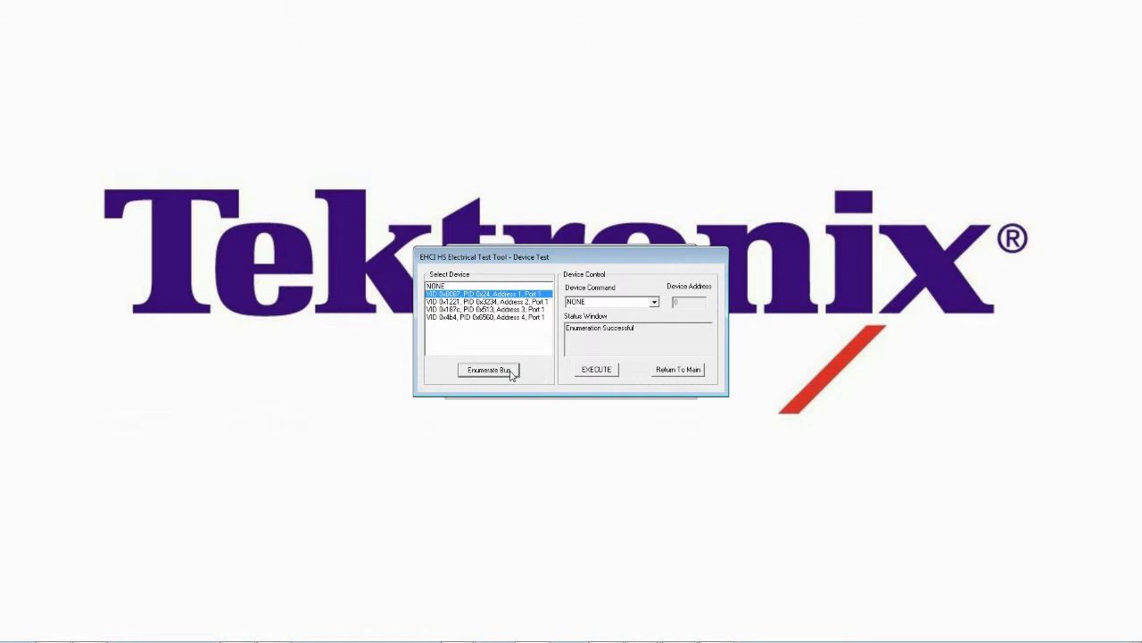
left_click(489, 369)
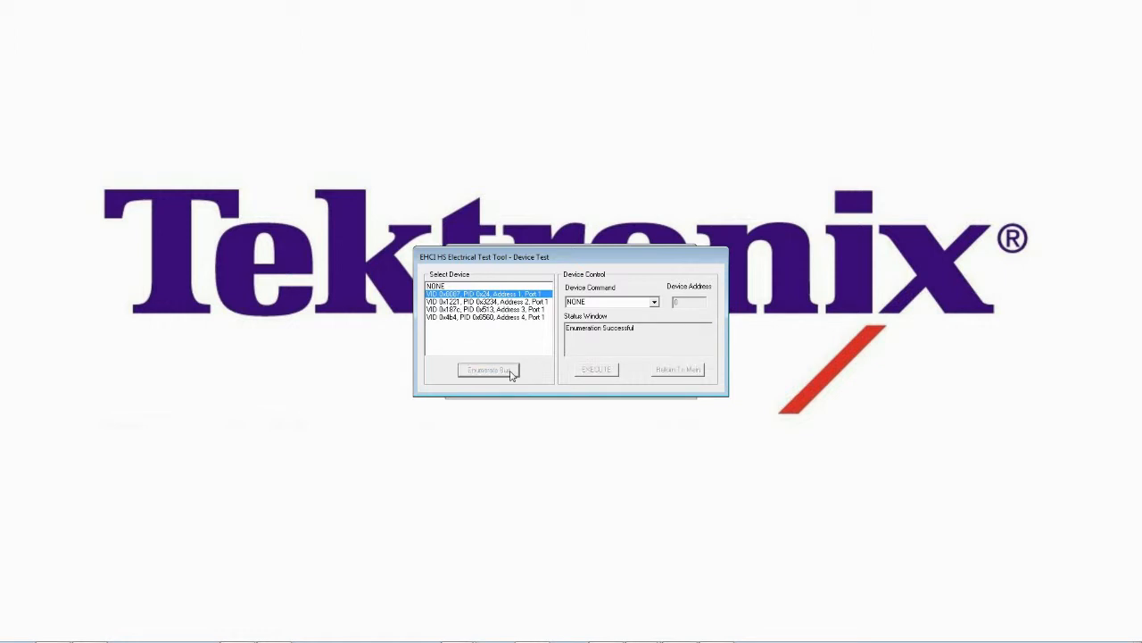
left_click(489, 370)
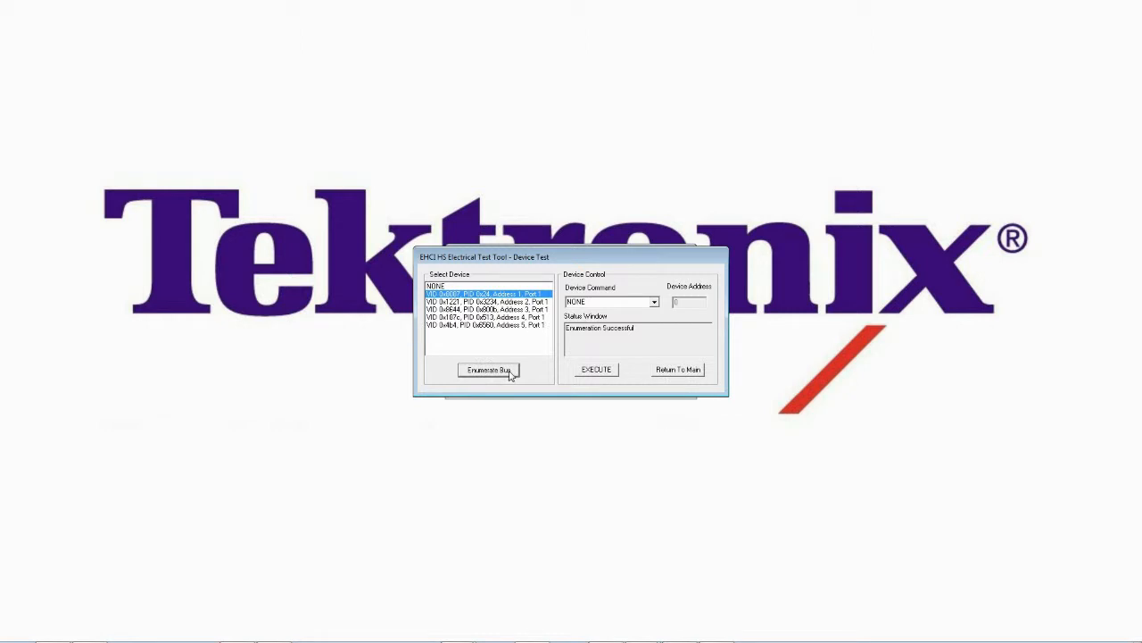
left_click(486, 309)
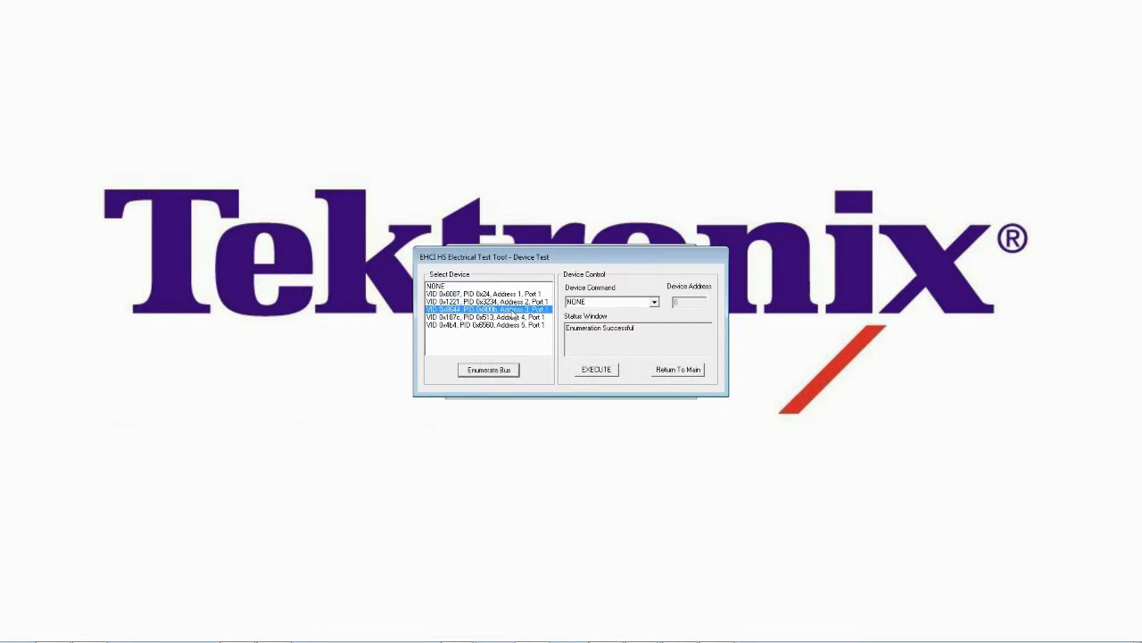
left_click(653, 301)
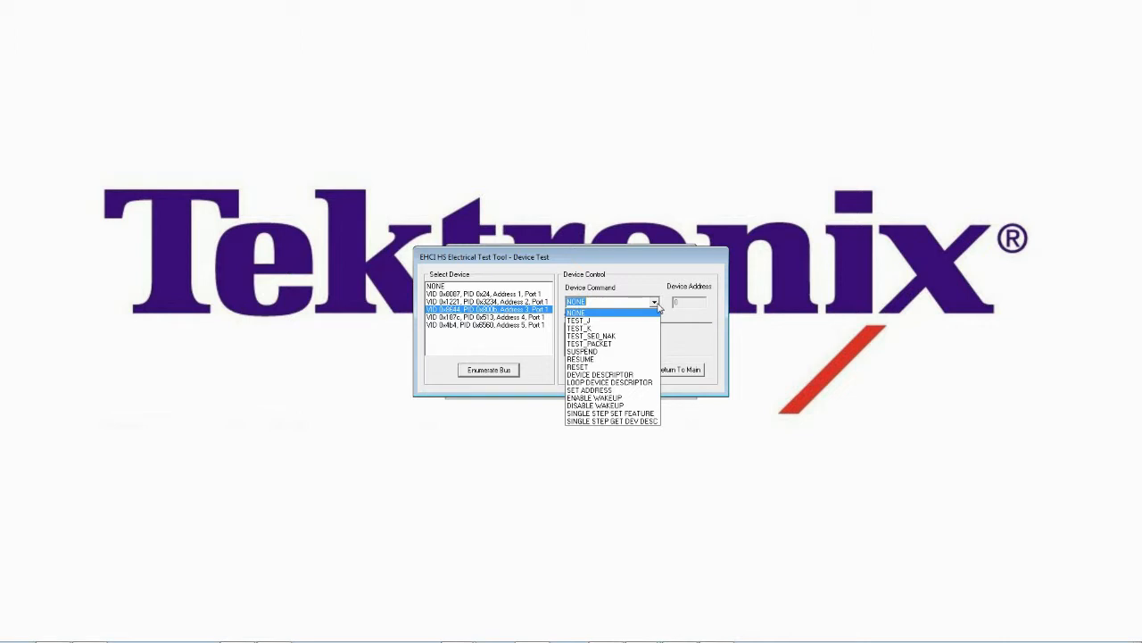
mouse_move(611, 321)
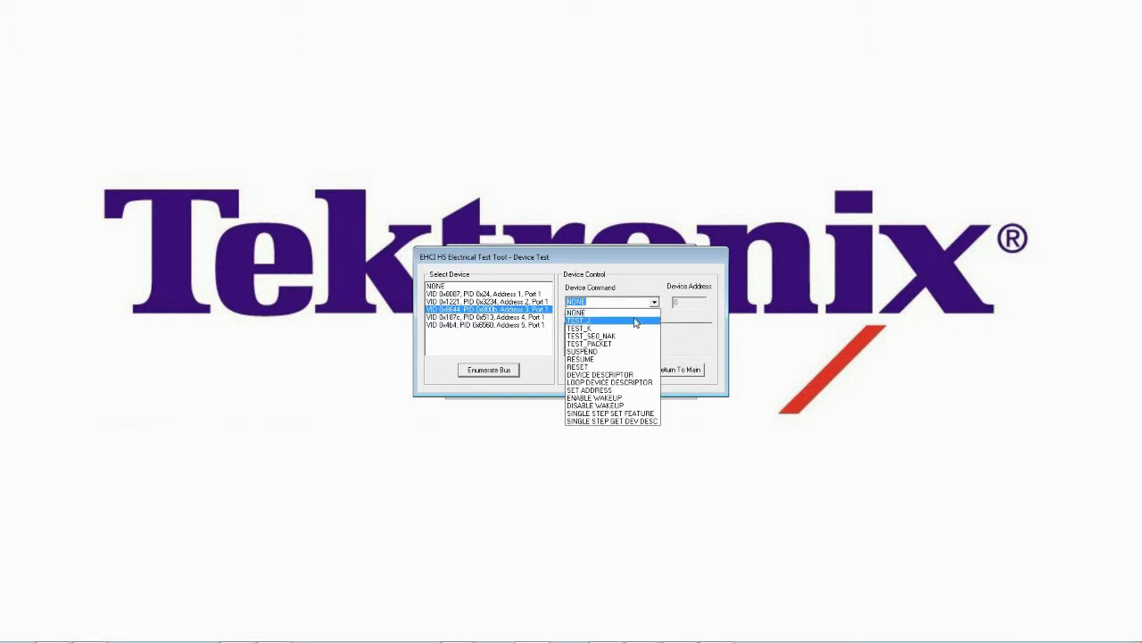
Step: Choose a Device Command from the dropdown to send to the device
left_click(592, 335)
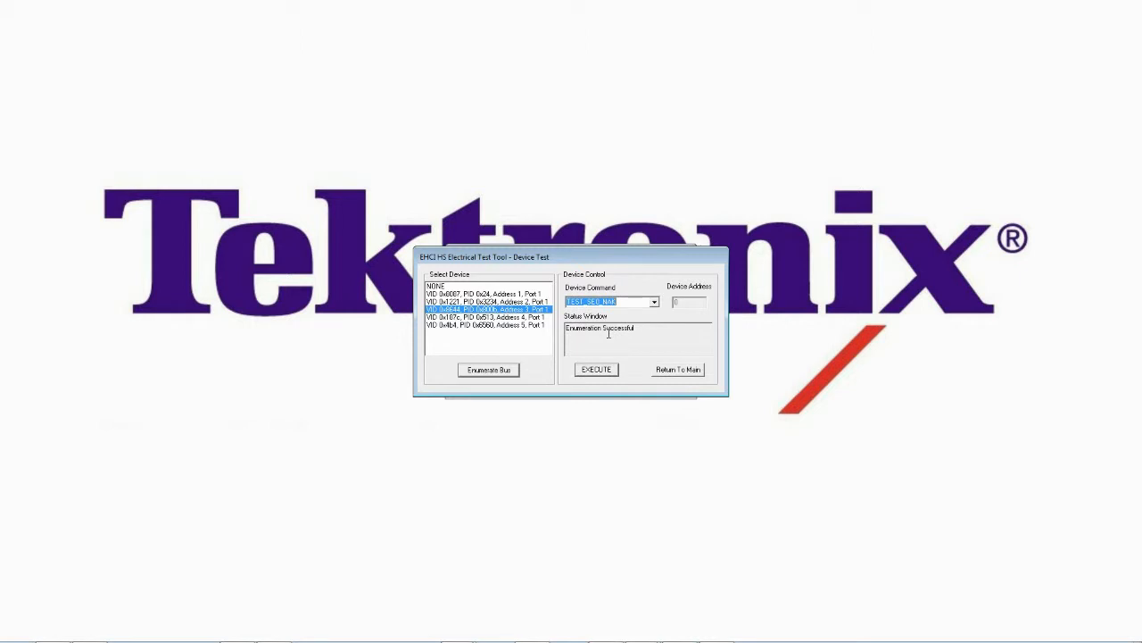
left_click(596, 368)
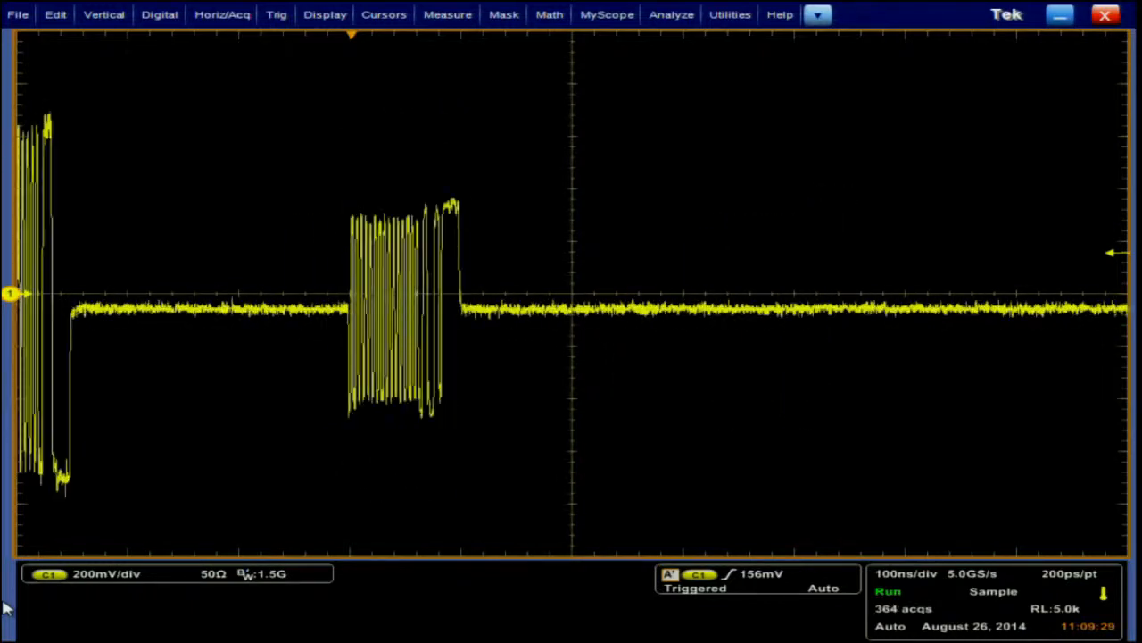
Step: Set the edge trigger holdoff to Time mode with a 250 ns holdoff value
left_click(275, 14)
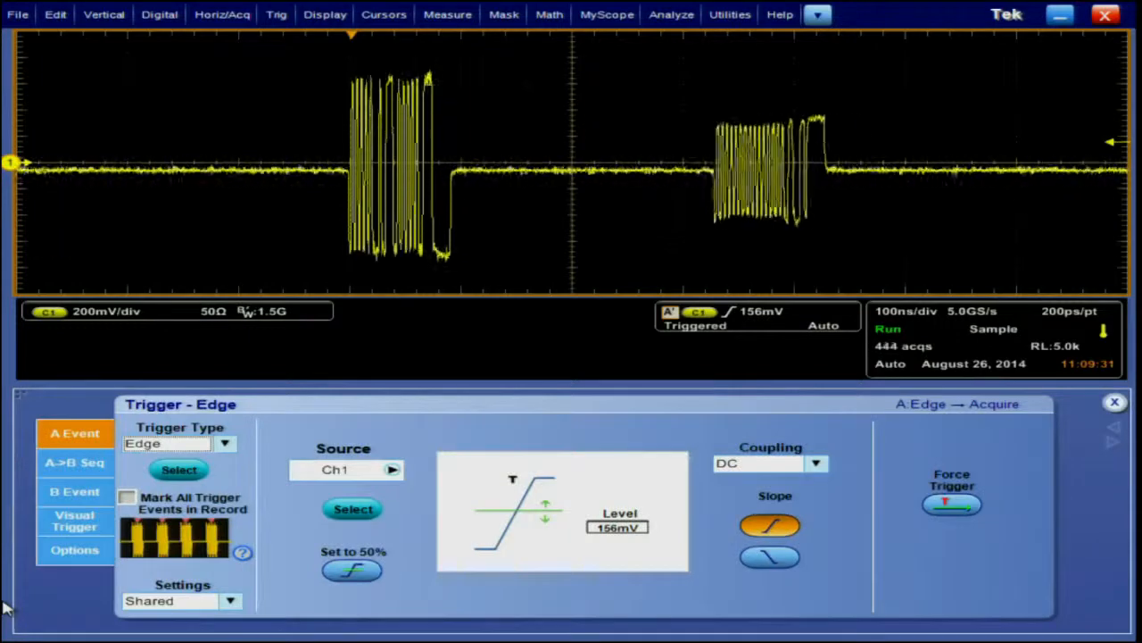
left_click(74, 550)
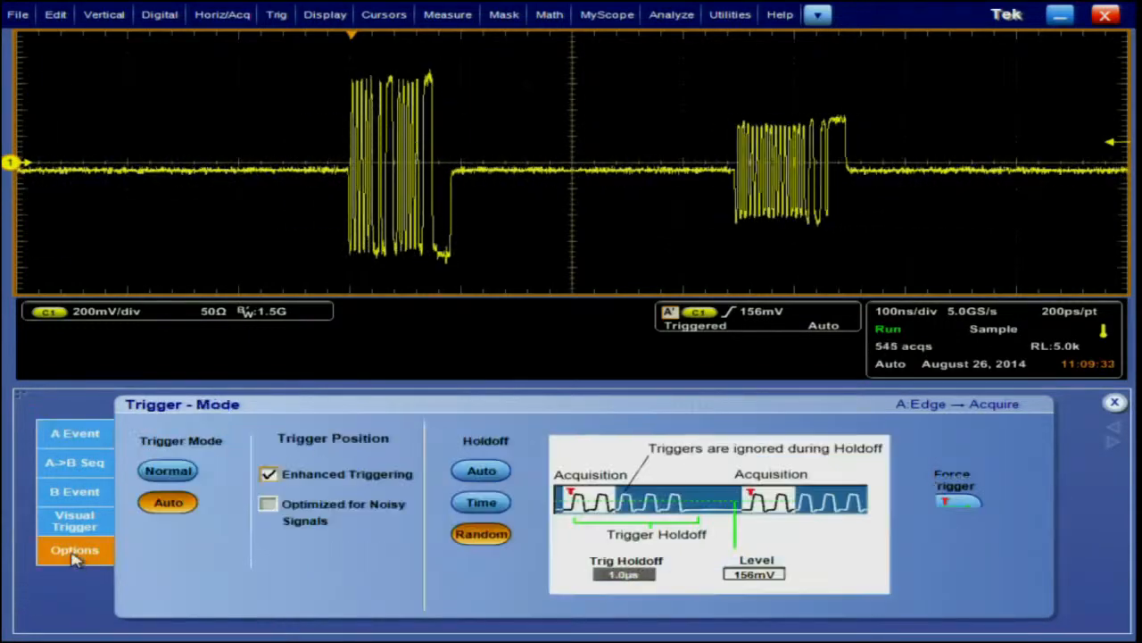
left_click(75, 549)
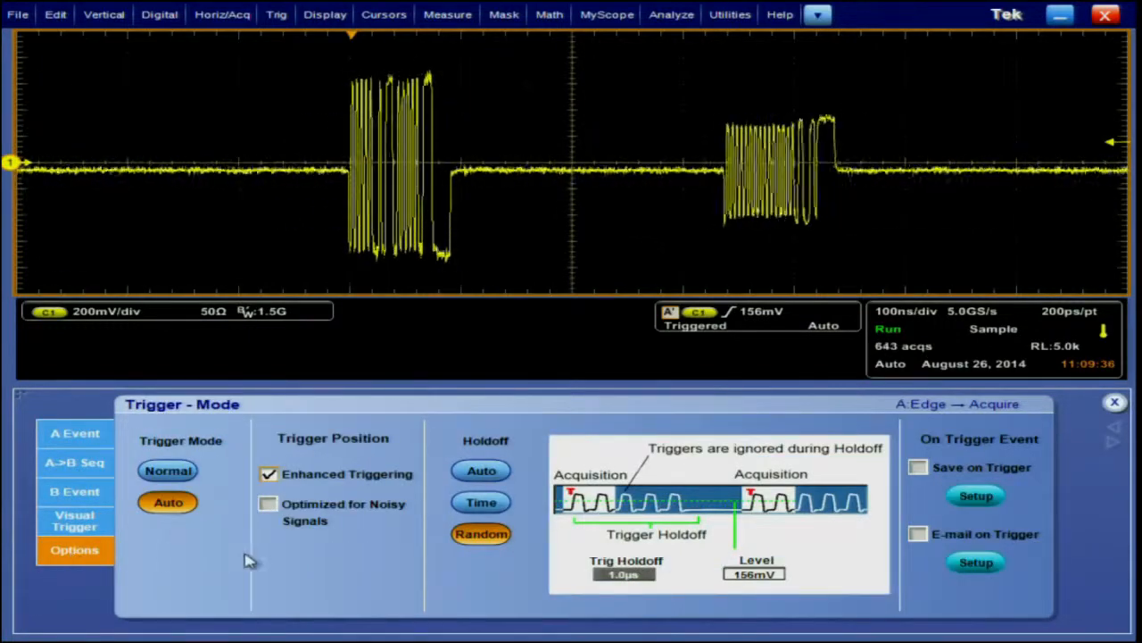
left_click(480, 501)
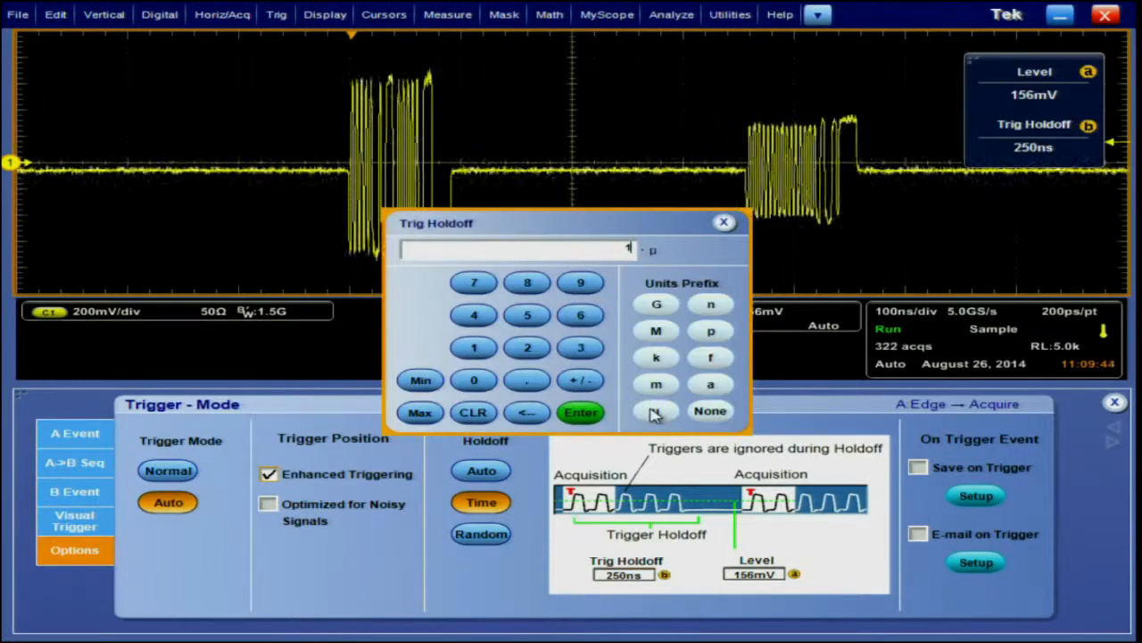
left_click(580, 413)
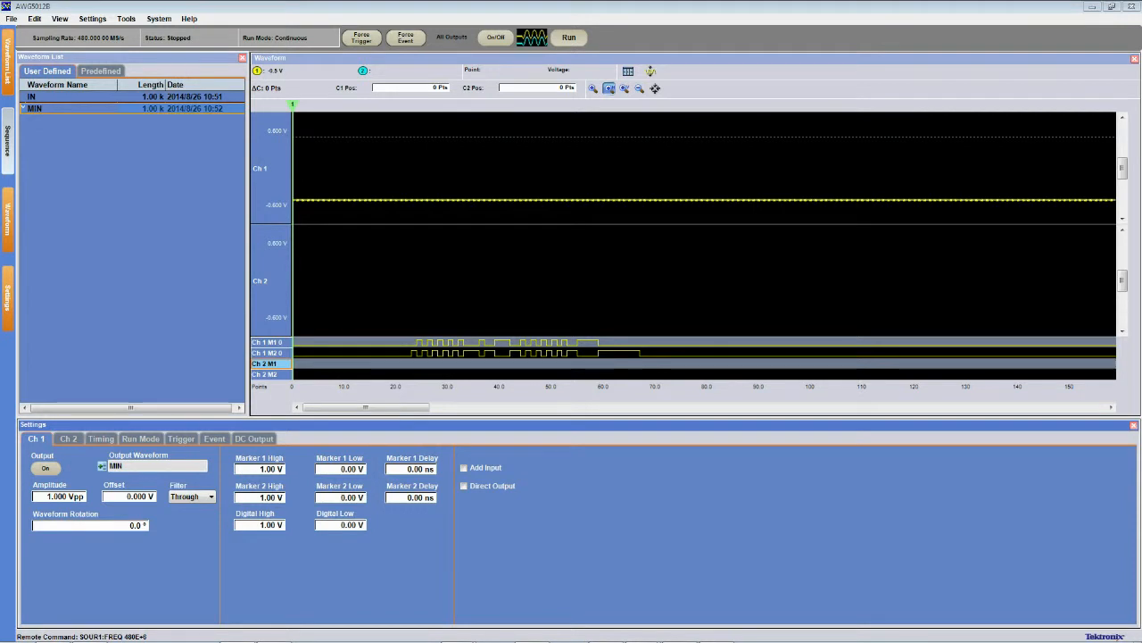
mouse_move(498, 286)
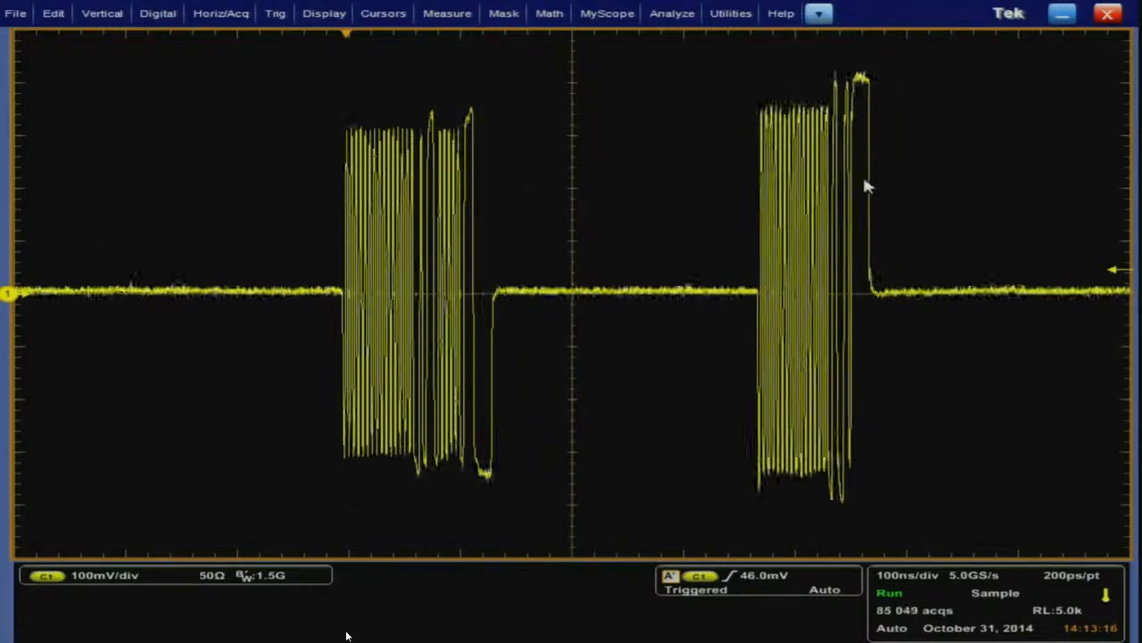
Step: Add High, Low and Mean measurements on channel 1 in Measurement Setup
left_click(447, 13)
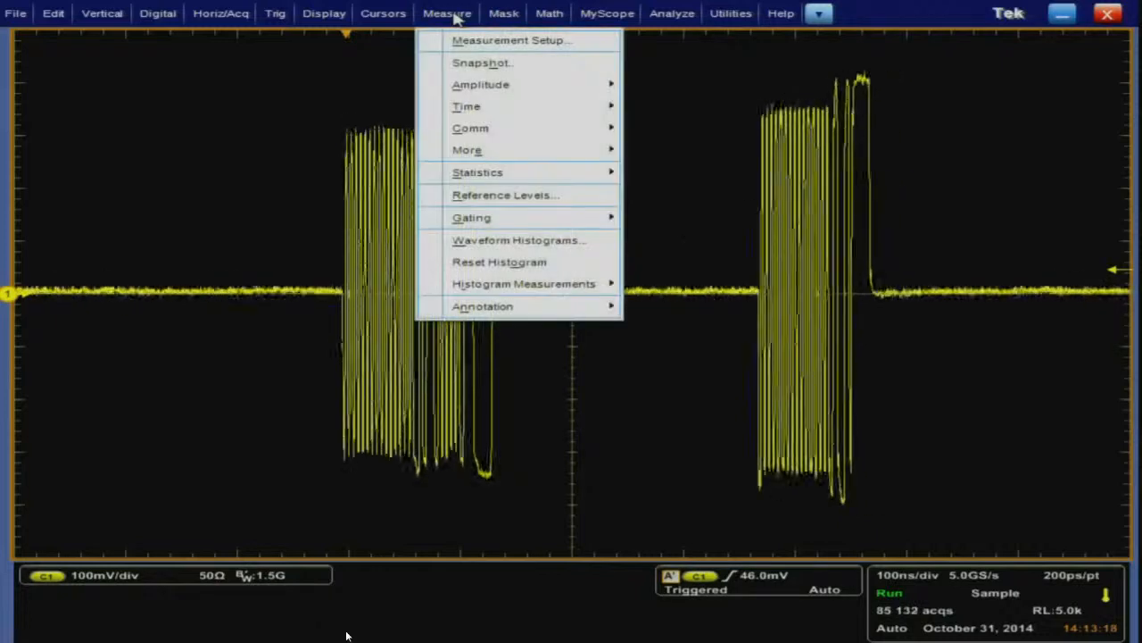
left_click(510, 39)
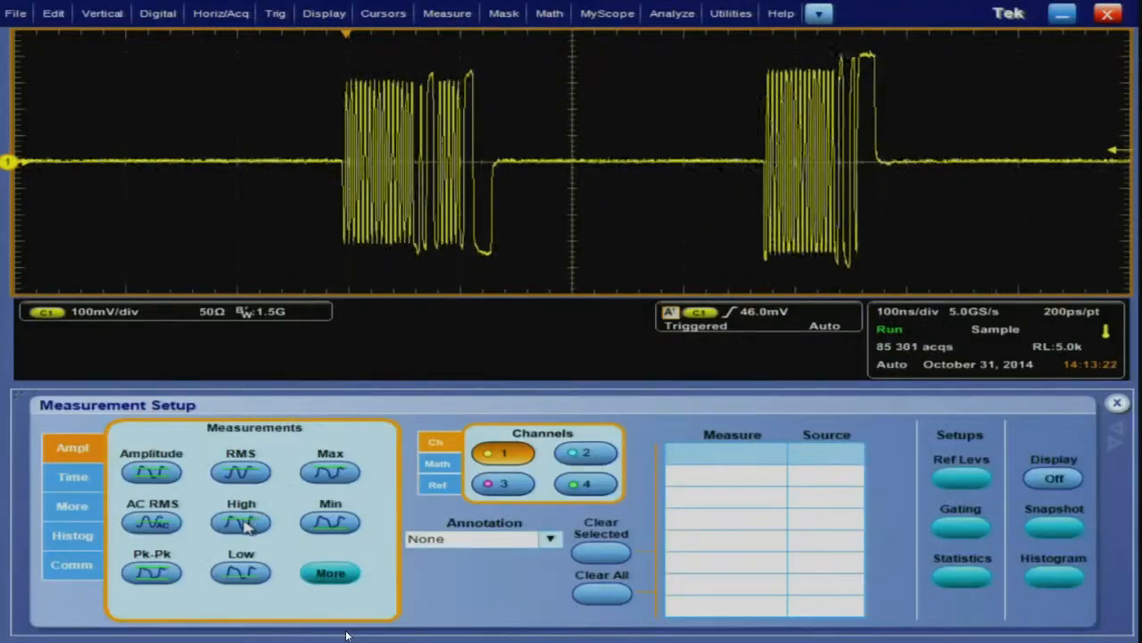
left_click(241, 521)
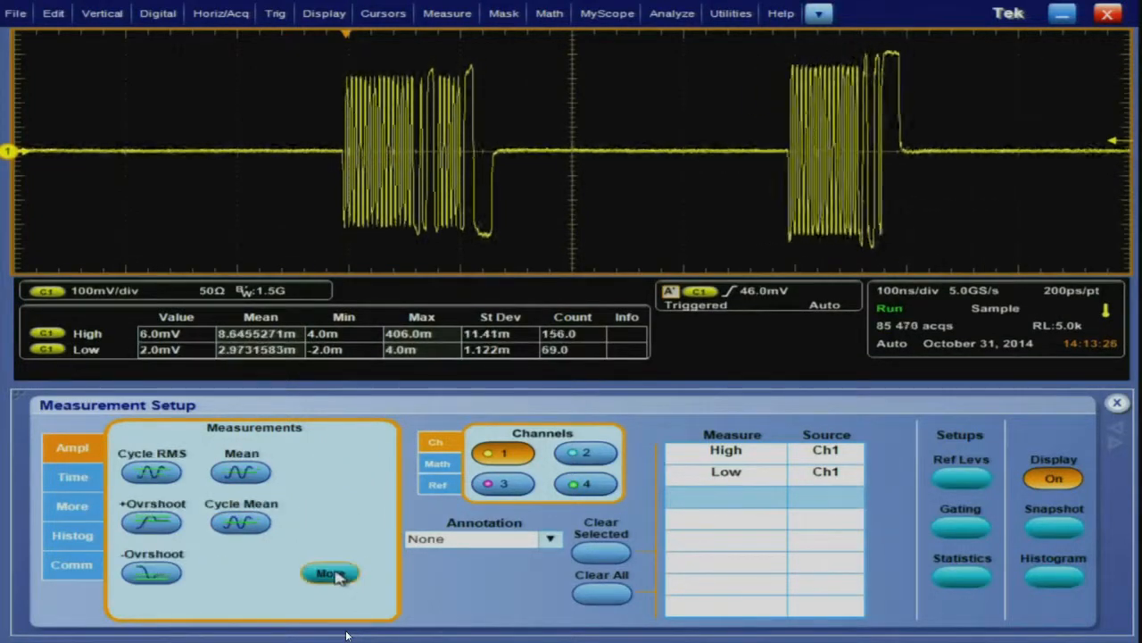
left_click(241, 471)
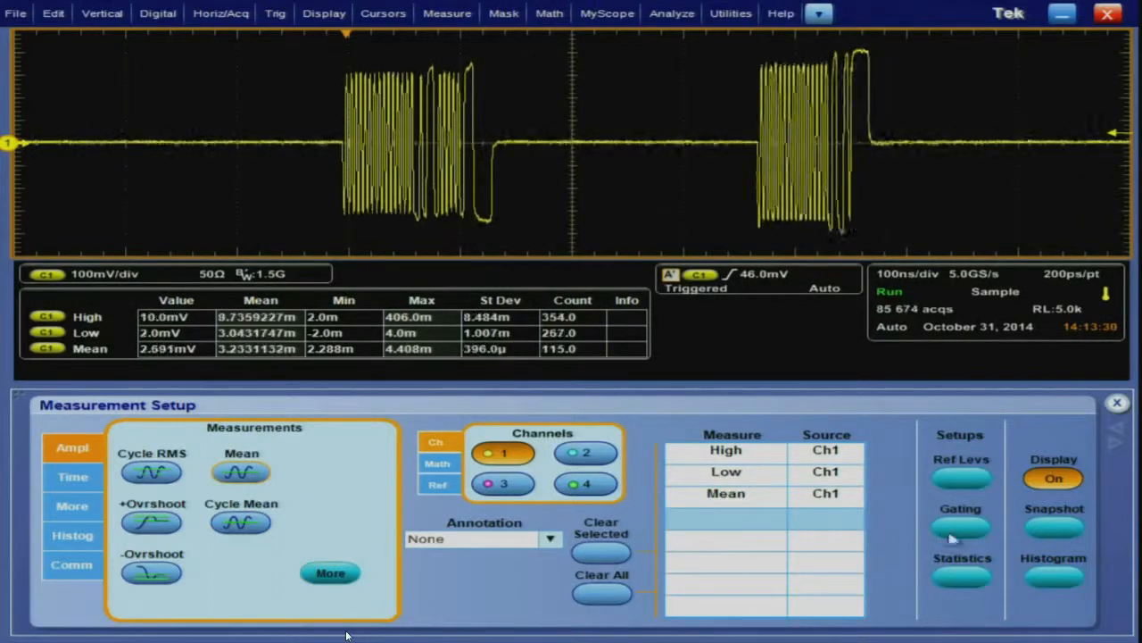
Step: Gate the channel 1 measurements between the two cursors
left_click(960, 526)
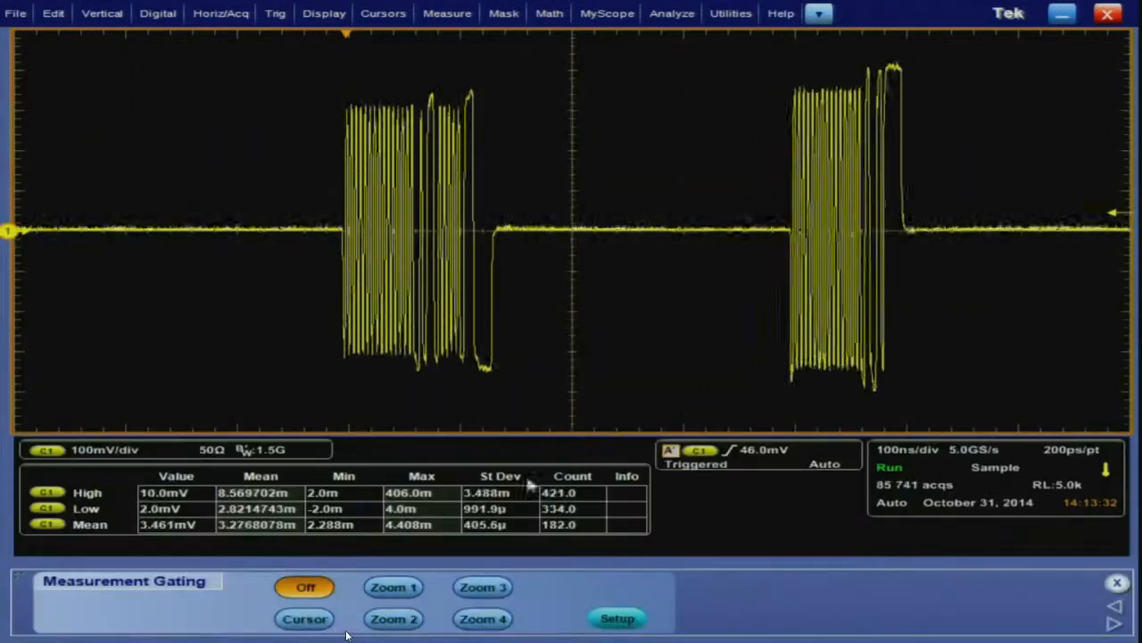
left_click(303, 617)
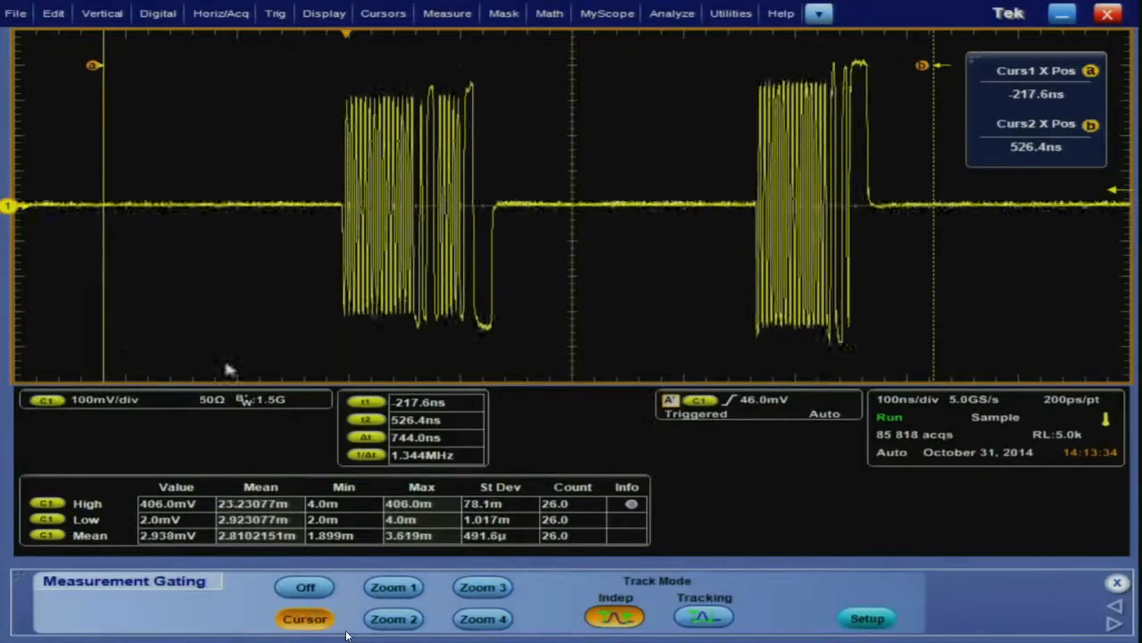